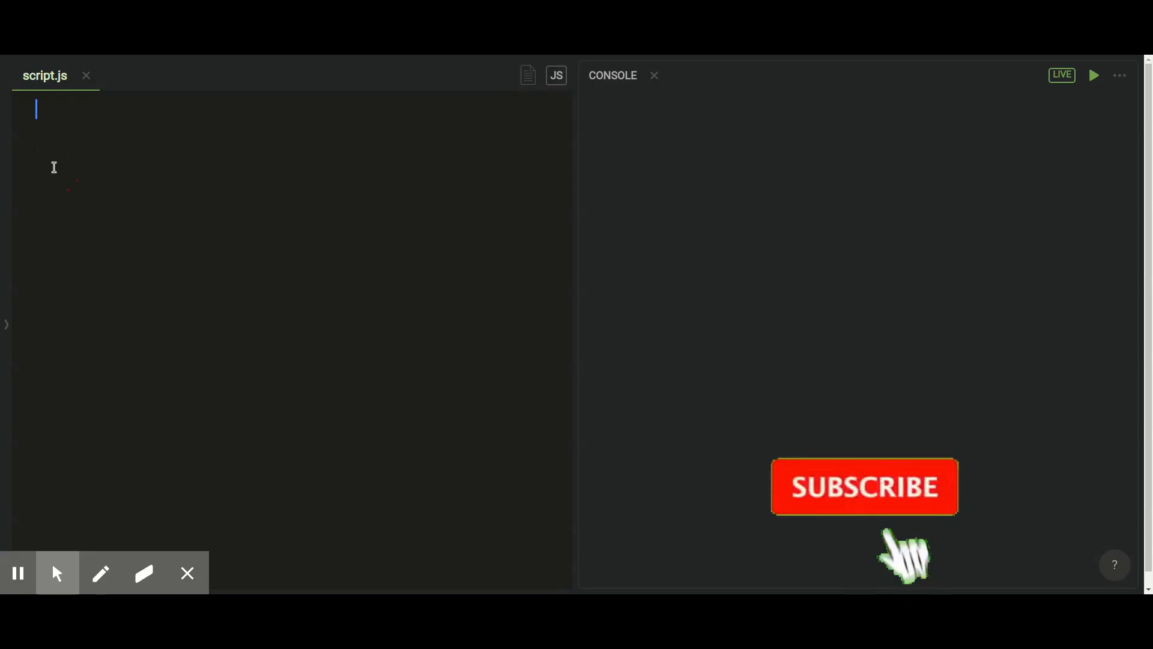
Type const getUrlParams = { in script.js, letting the editor auto-close the brace.
text(const)
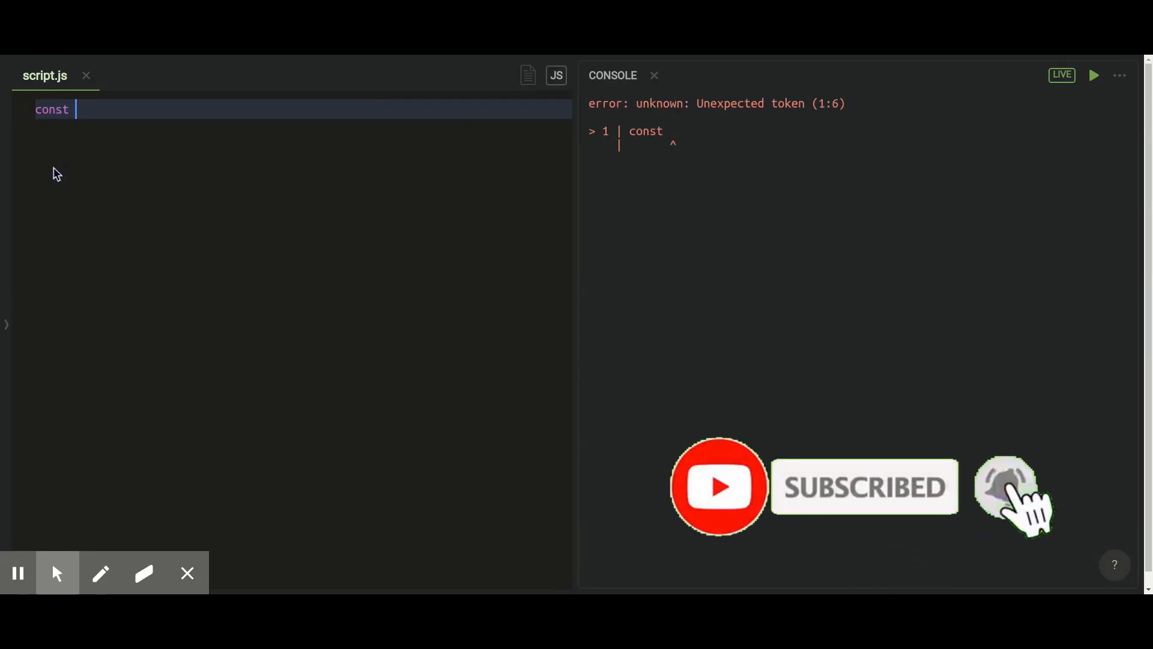
text(getUrl)
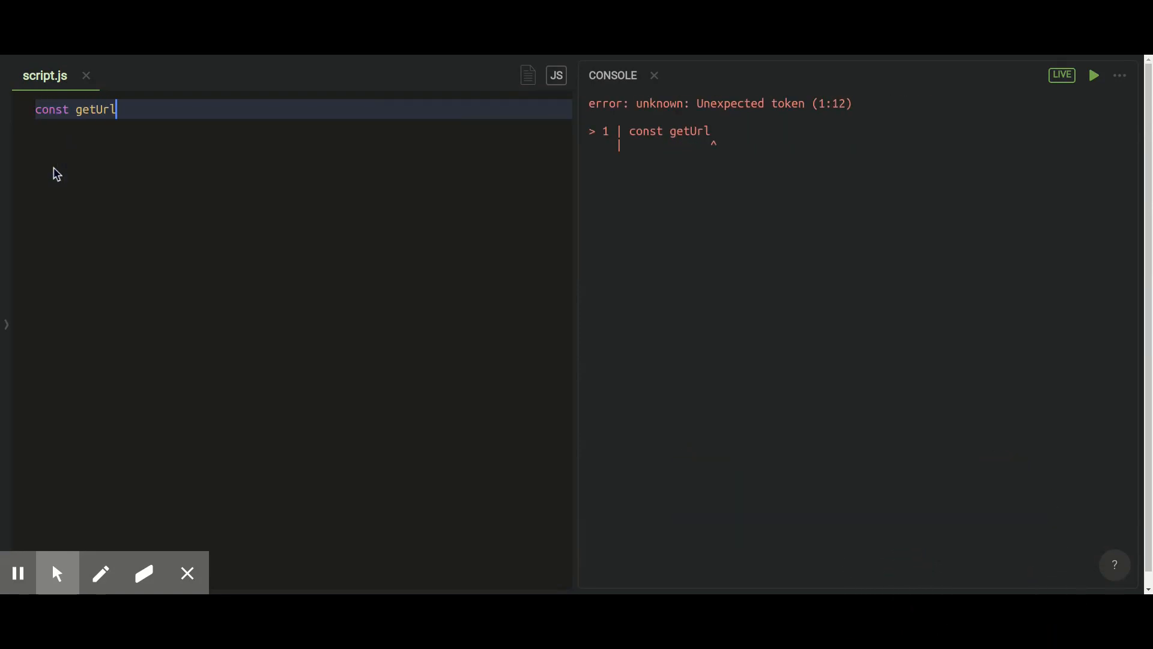
text(Params =)
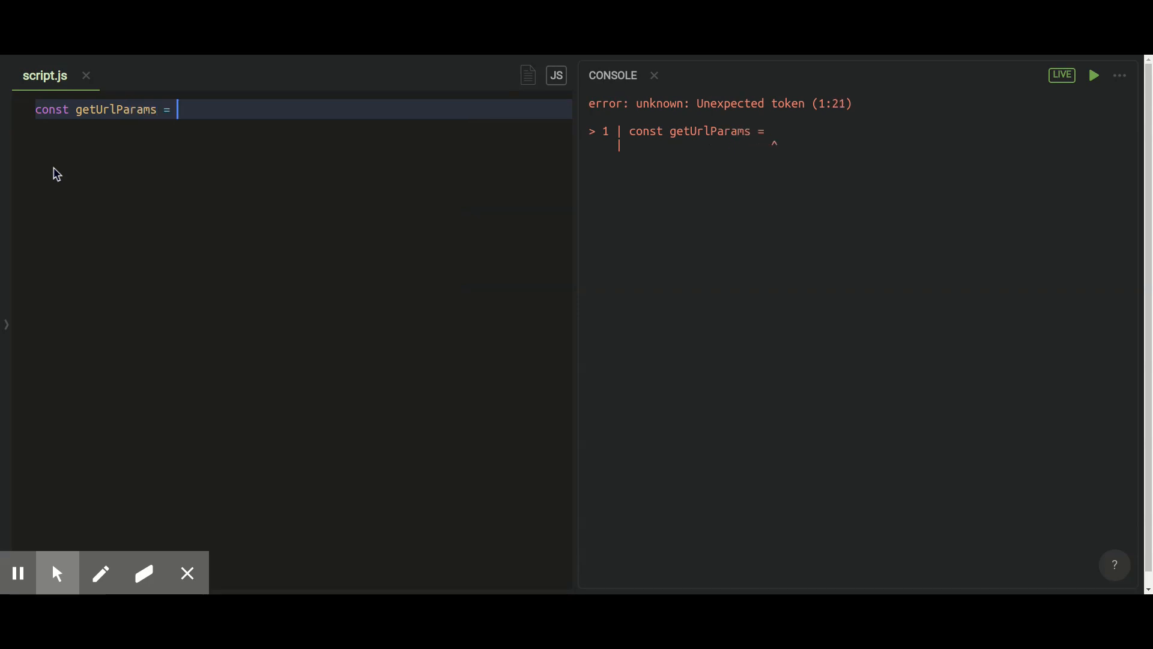
text({)
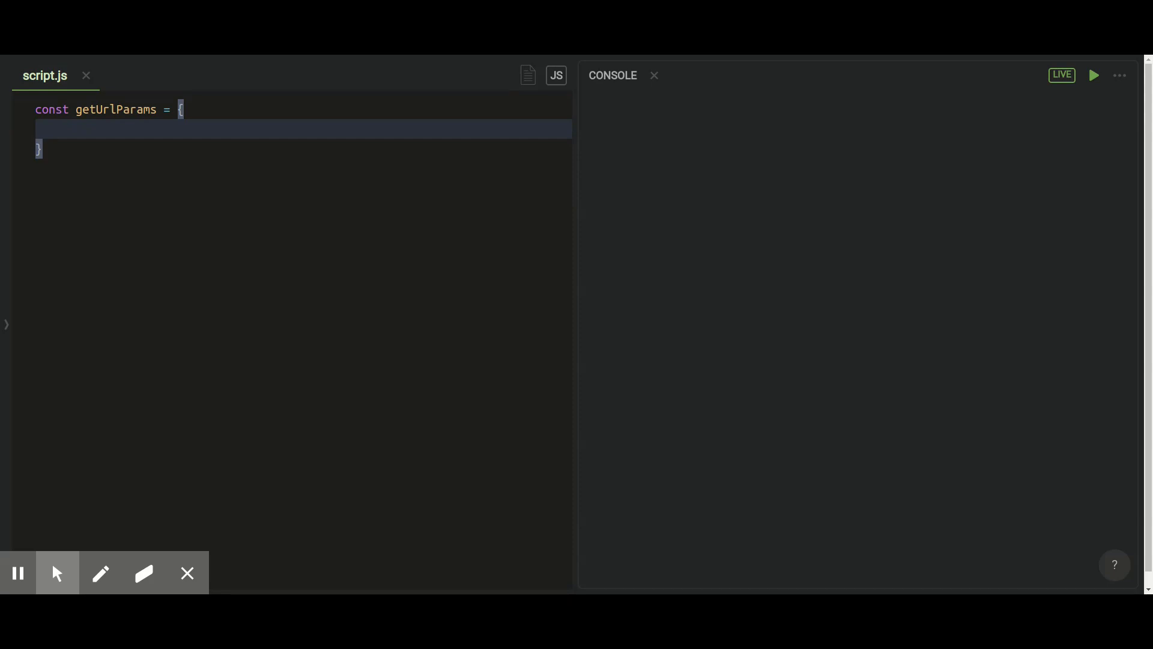
mouse_move(410, 65)
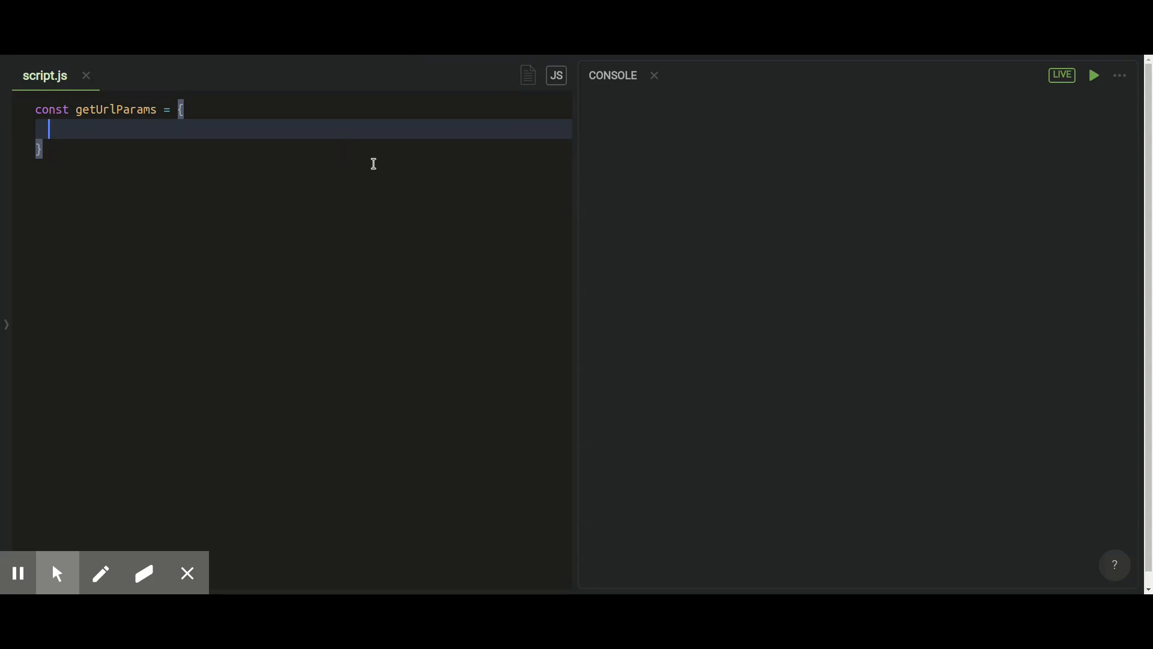
mouse_move(375, 162)
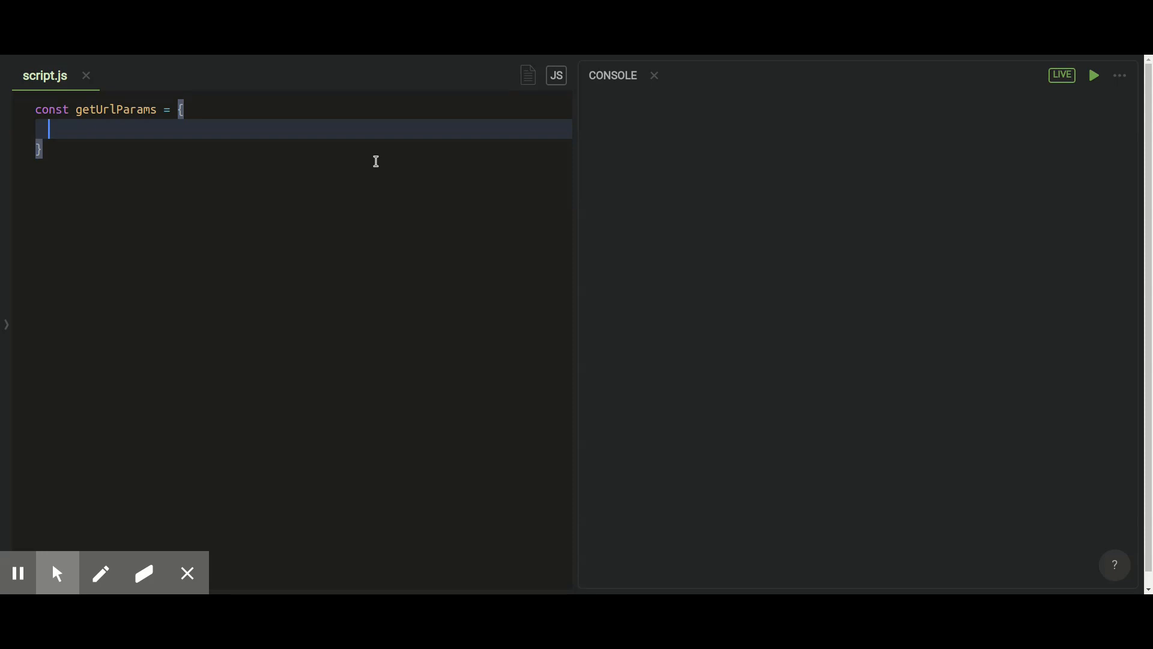
mouse_move(377, 168)
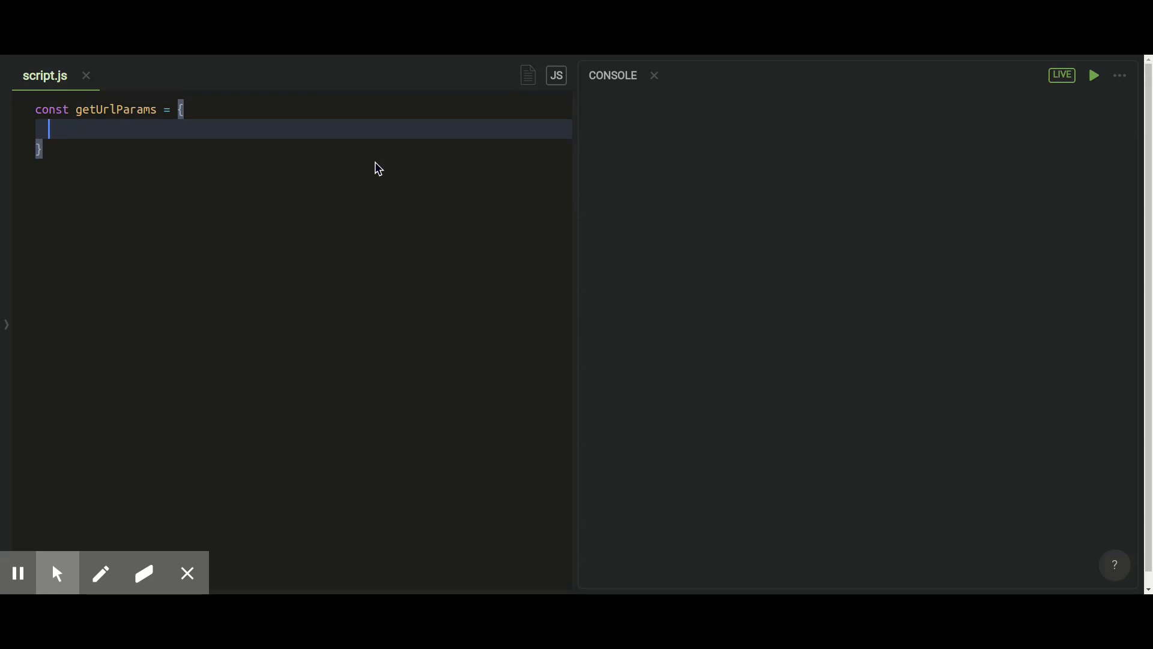
mouse_move(122, 65)
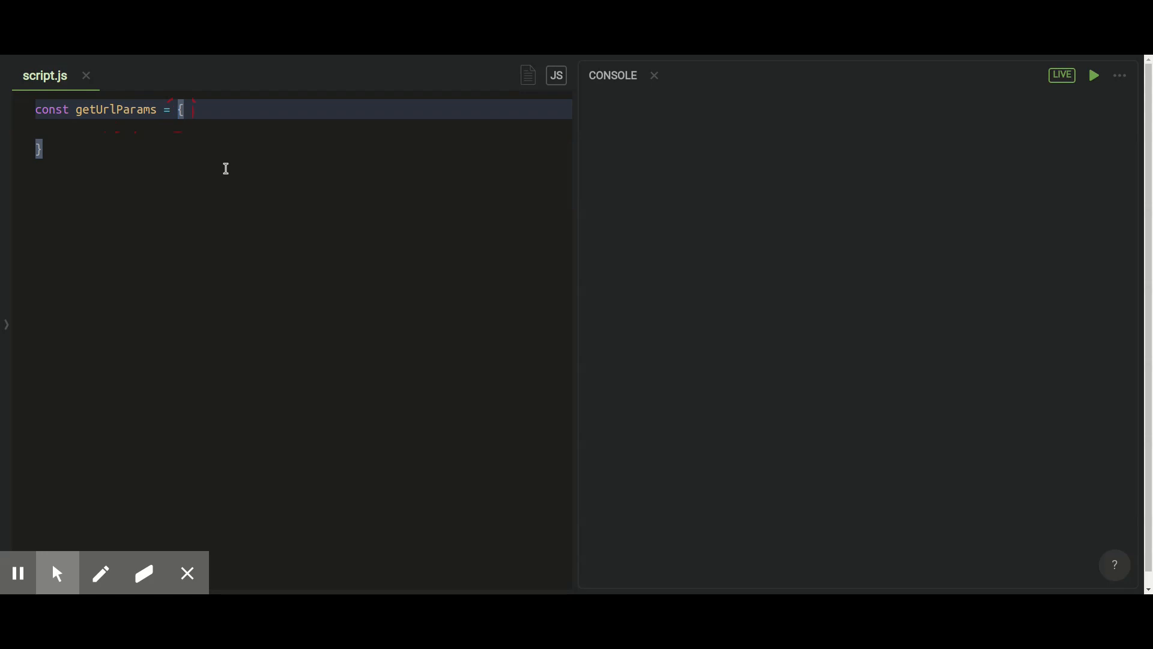
Make getUrlParams take url, with a first line const paramsData = url.match().
text(() =>)
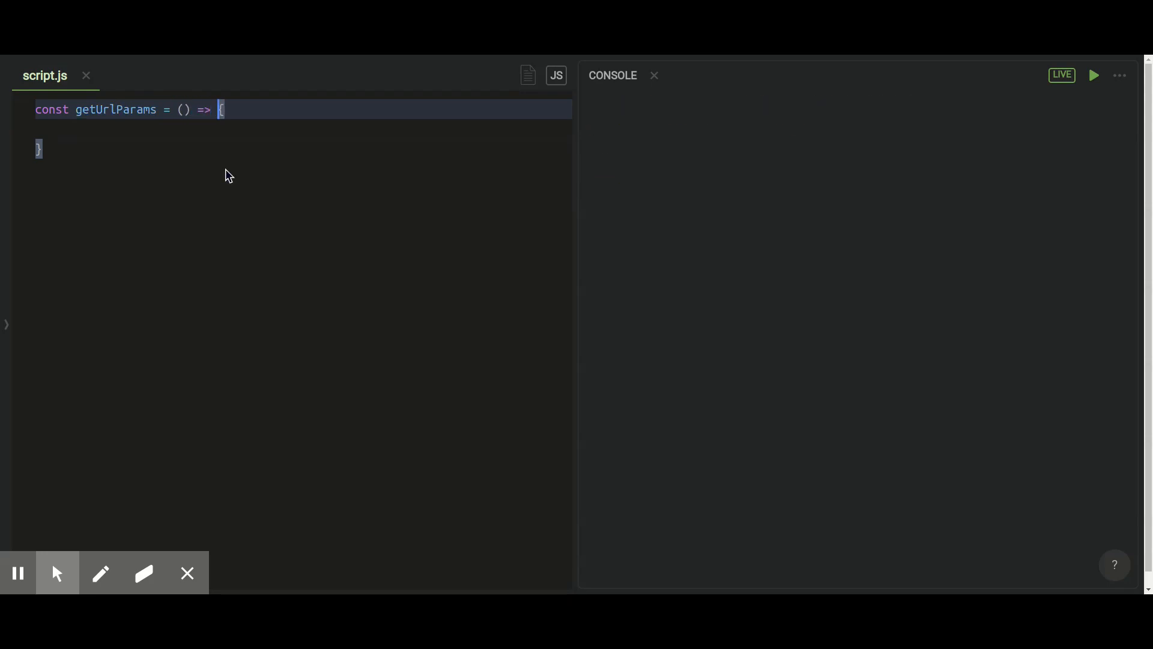
text(url)
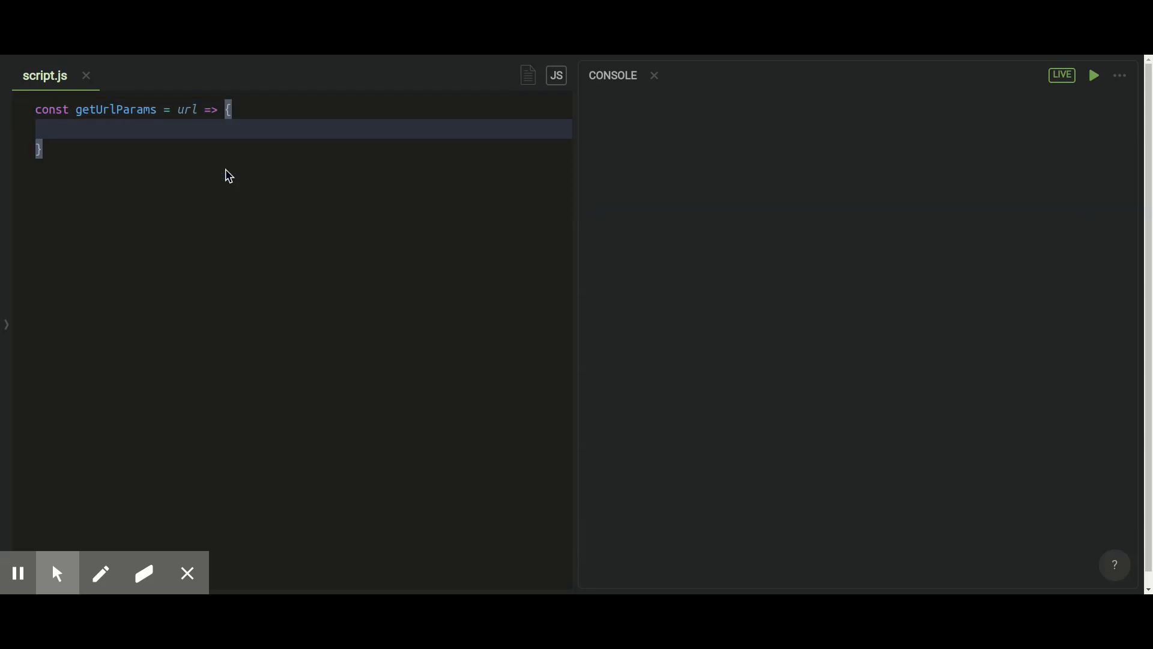
text(const)
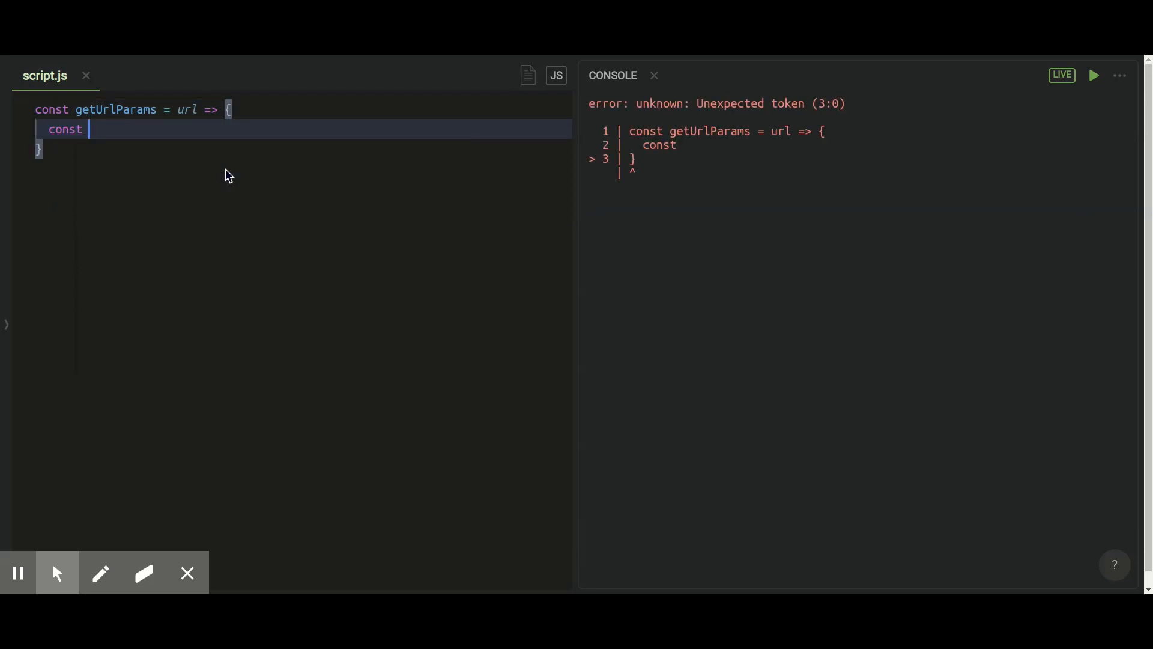
text(paramsD)
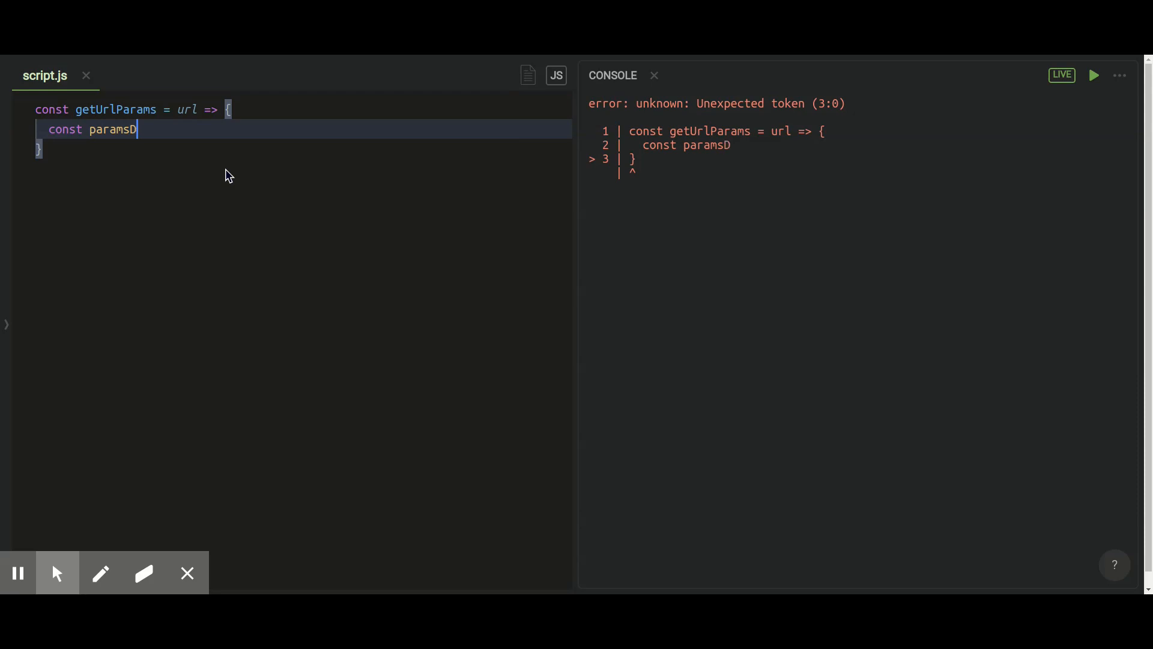
text(ata =)
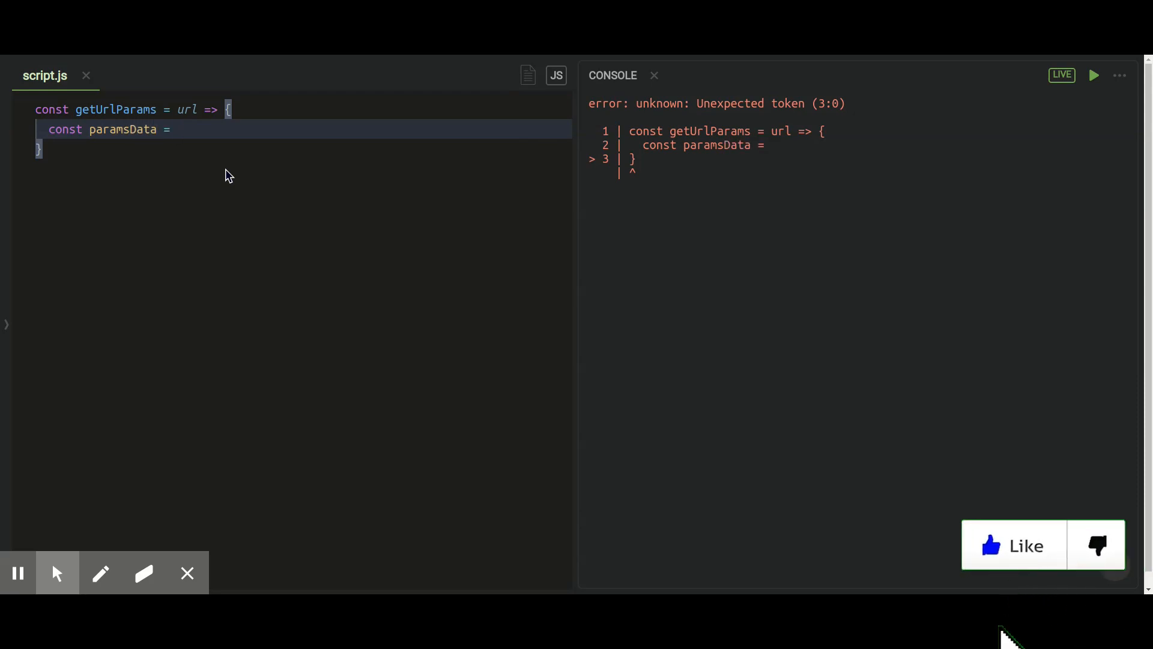
text(url)
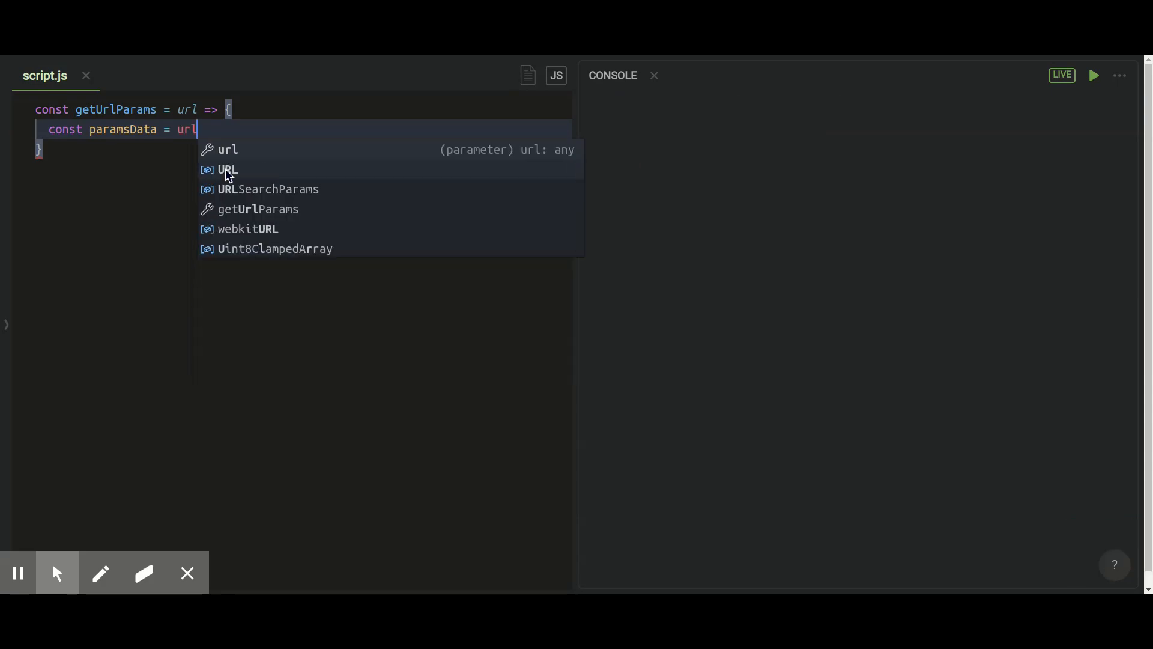
text(.mat)
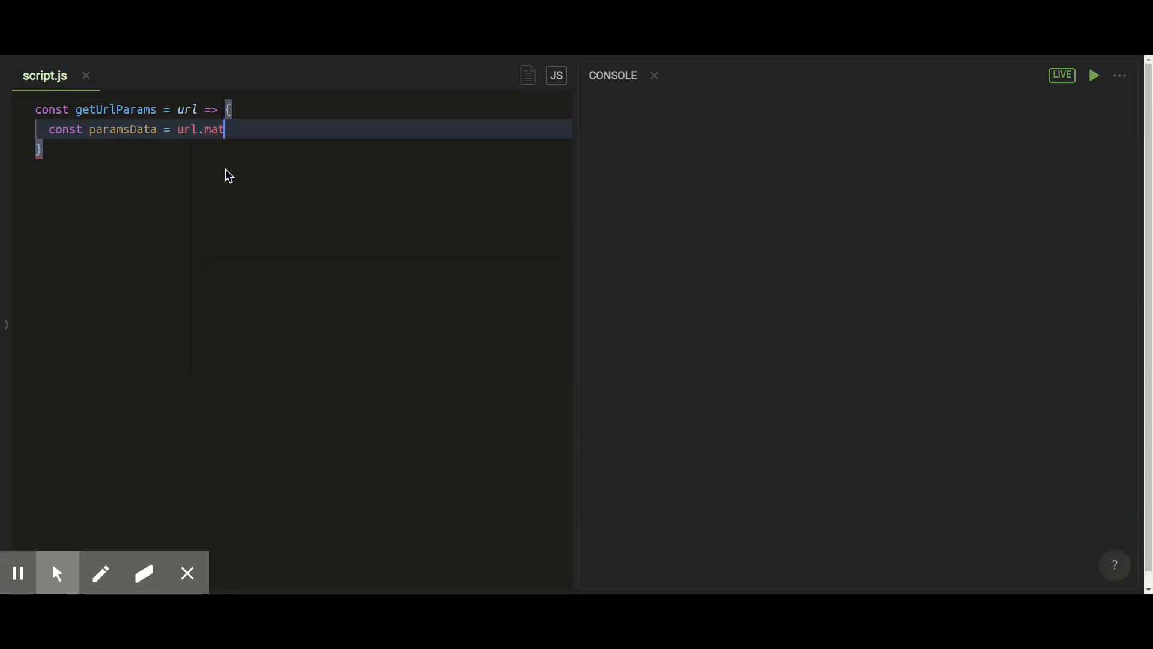
text(ch())
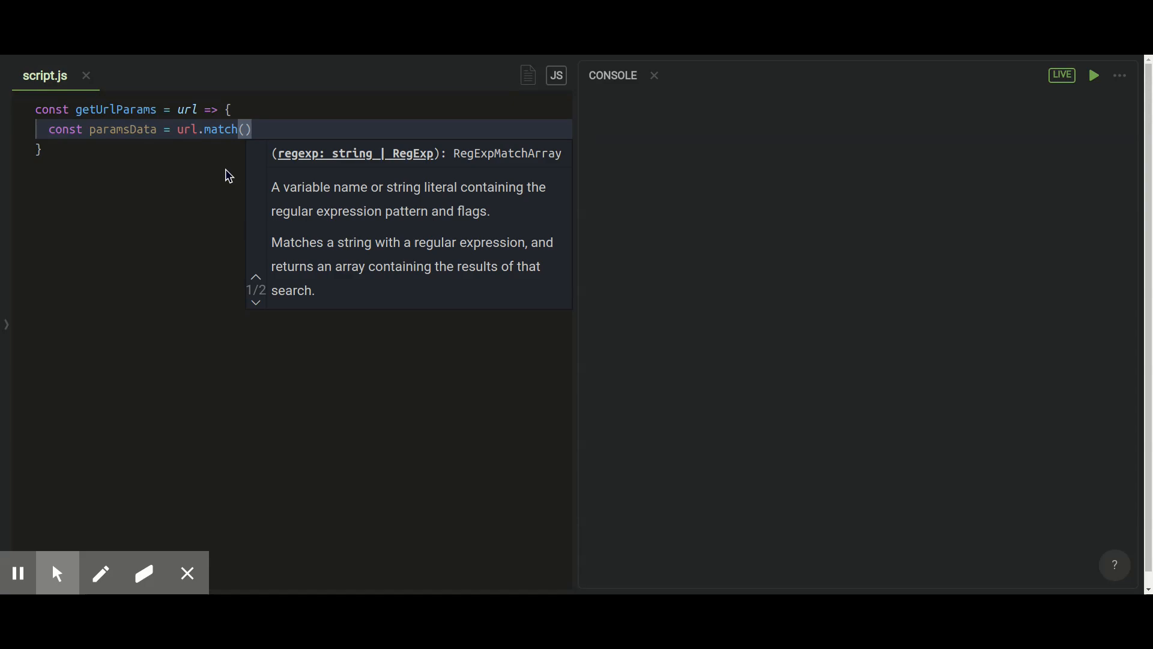
Match url against /([^?=&]+)(=([^&]*))/g, falling back to || [], then start a new line.
text(/([^?=&]+)(=([^&]*))/g))
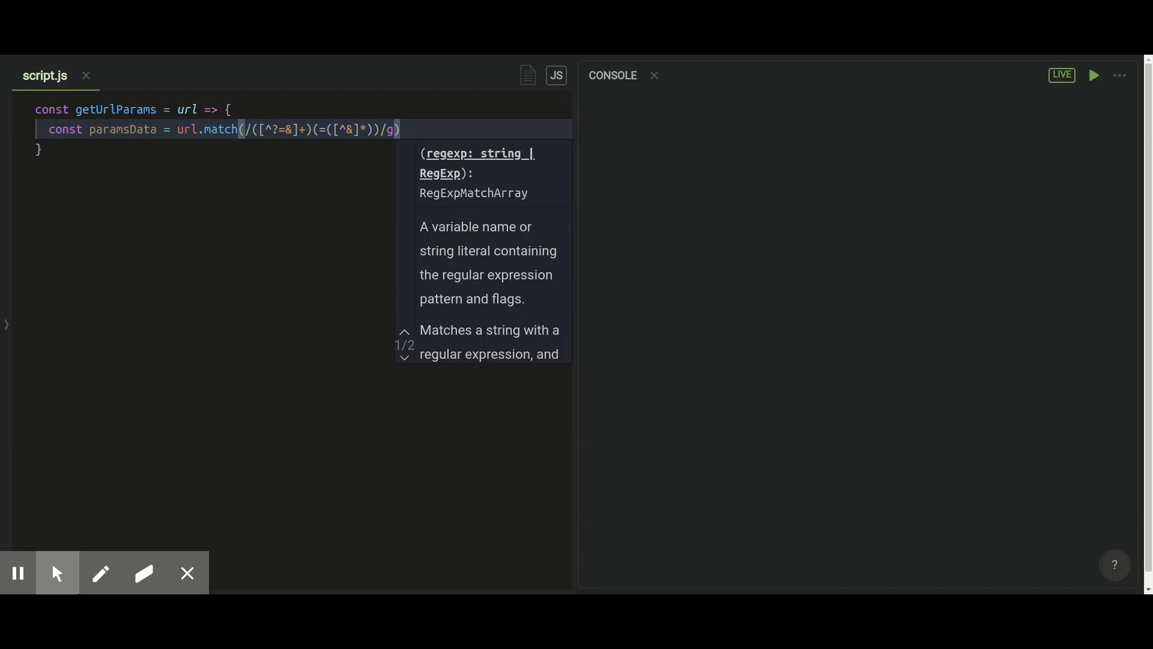
click(229, 176)
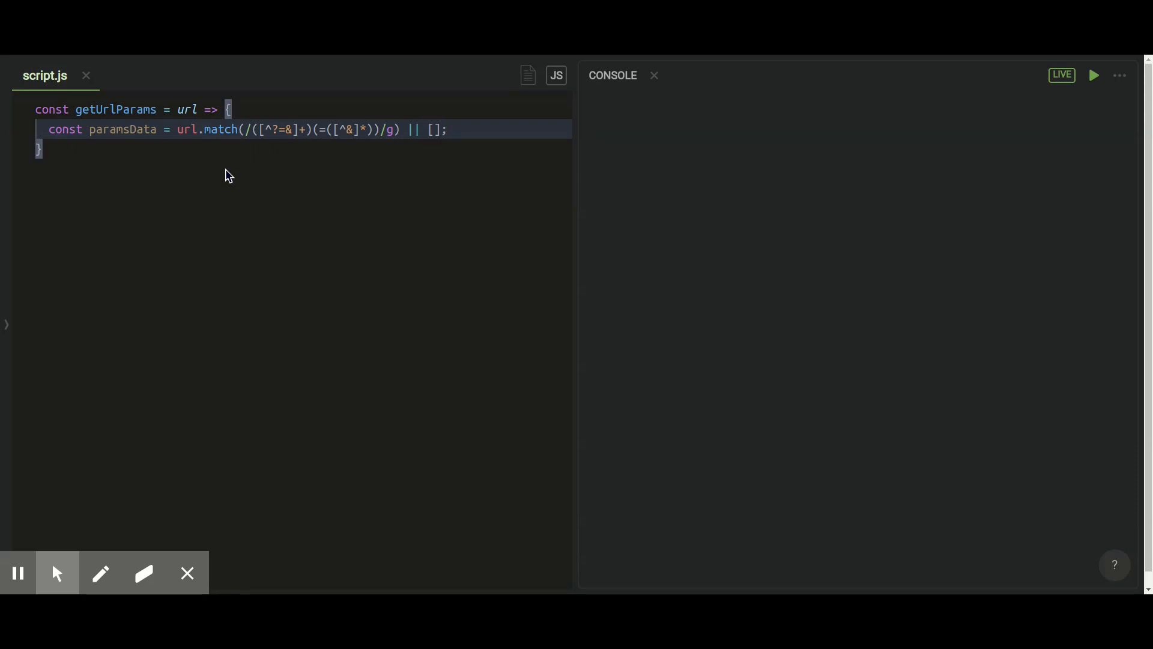
double_click(122, 129)
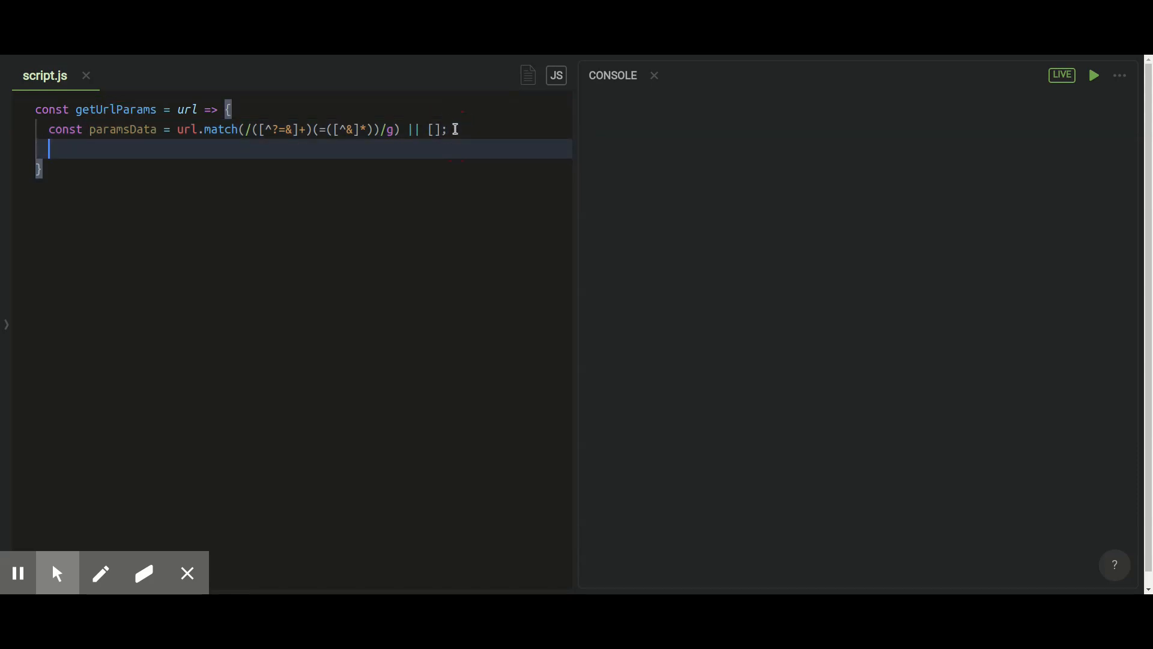
Start a paramsData.reduce call with an (a, v) => arrow callback.
text(paramsData.)
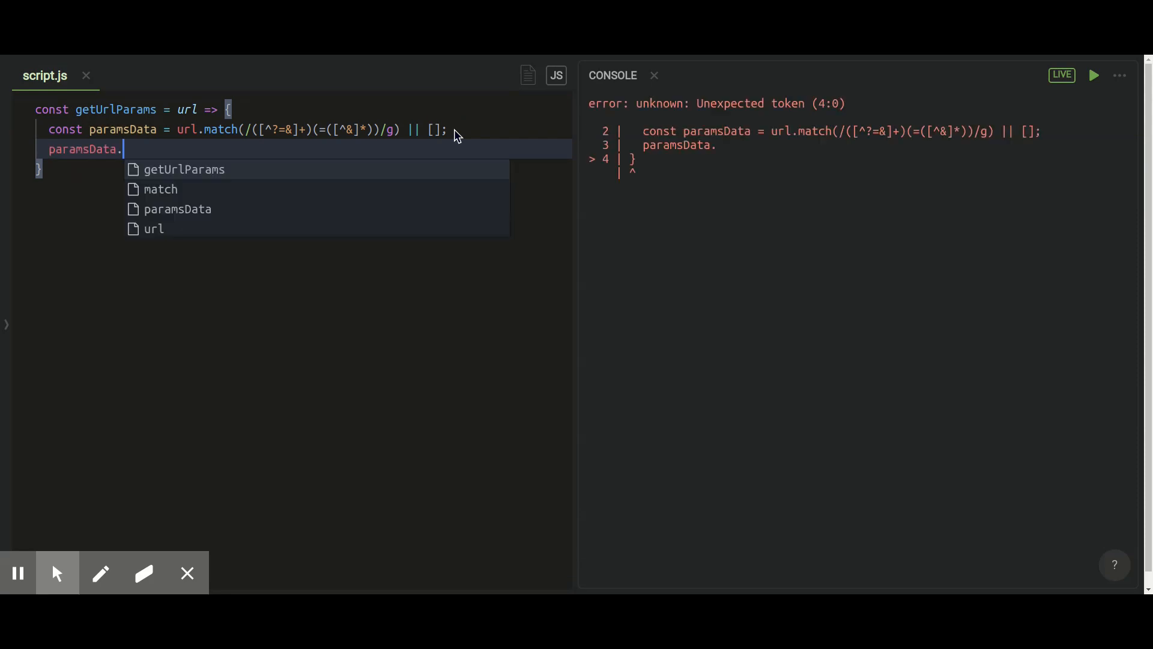
text(reduce)
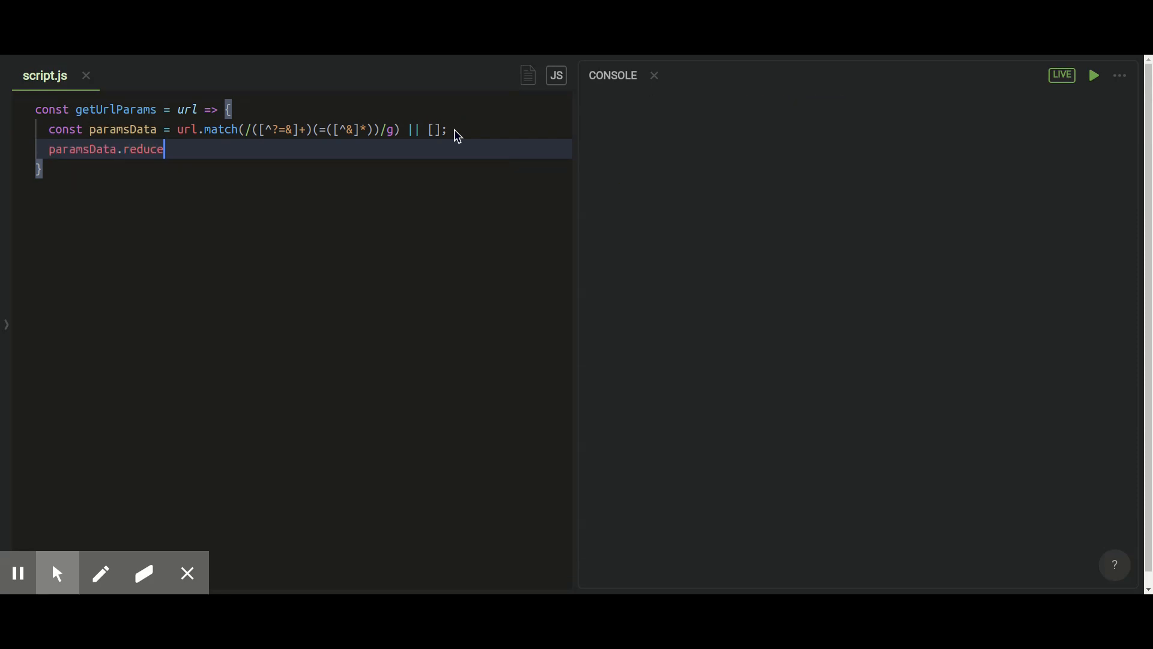
text((()
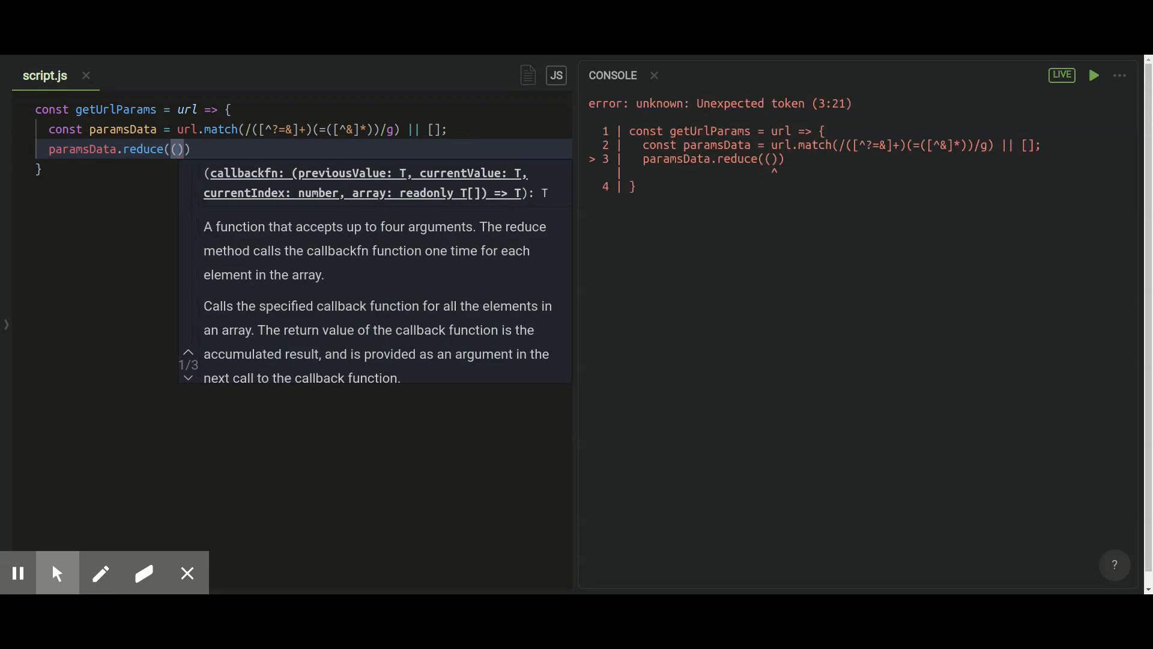
mouse_move(456, 136)
text())
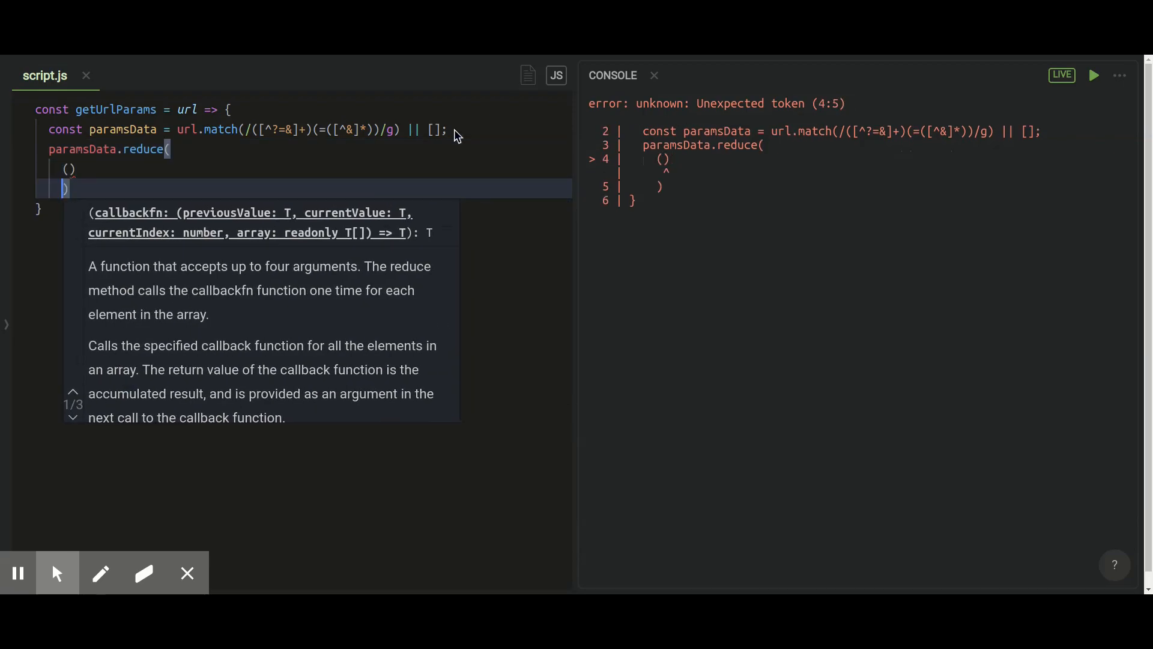
text(a,)
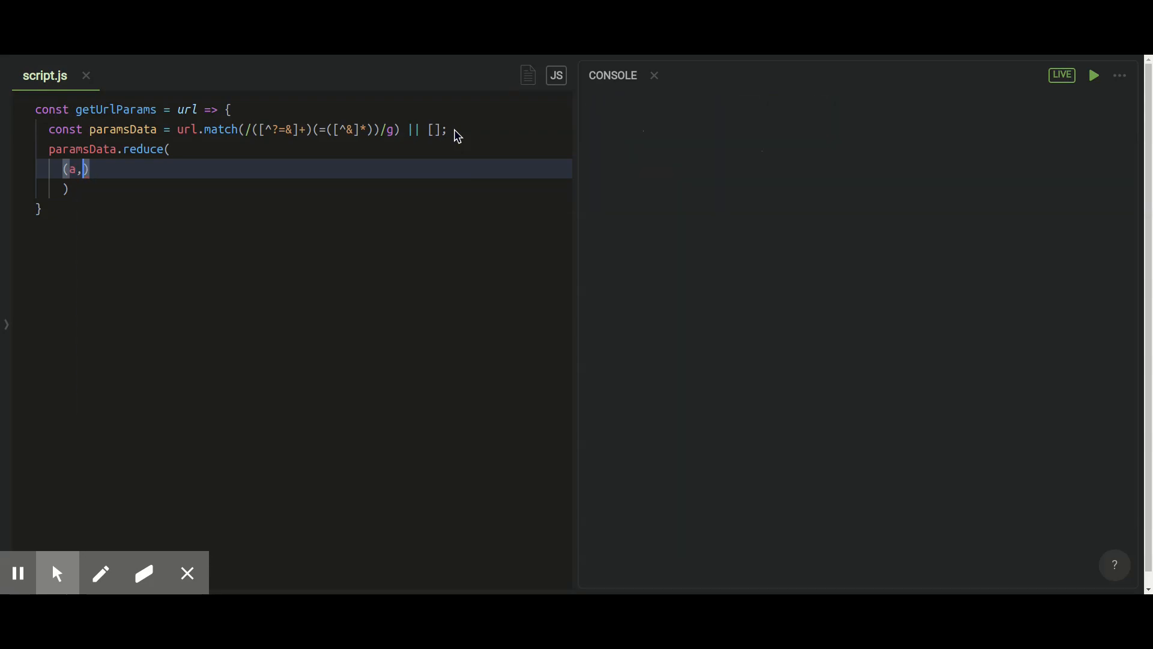
text(v)
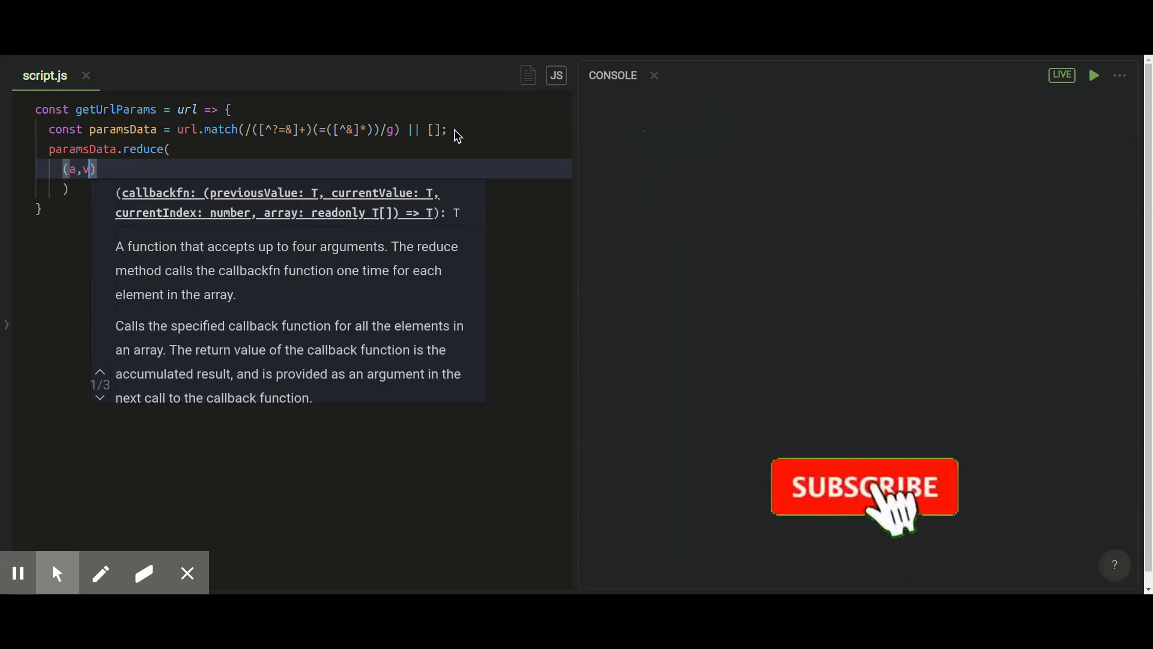
click(863, 488)
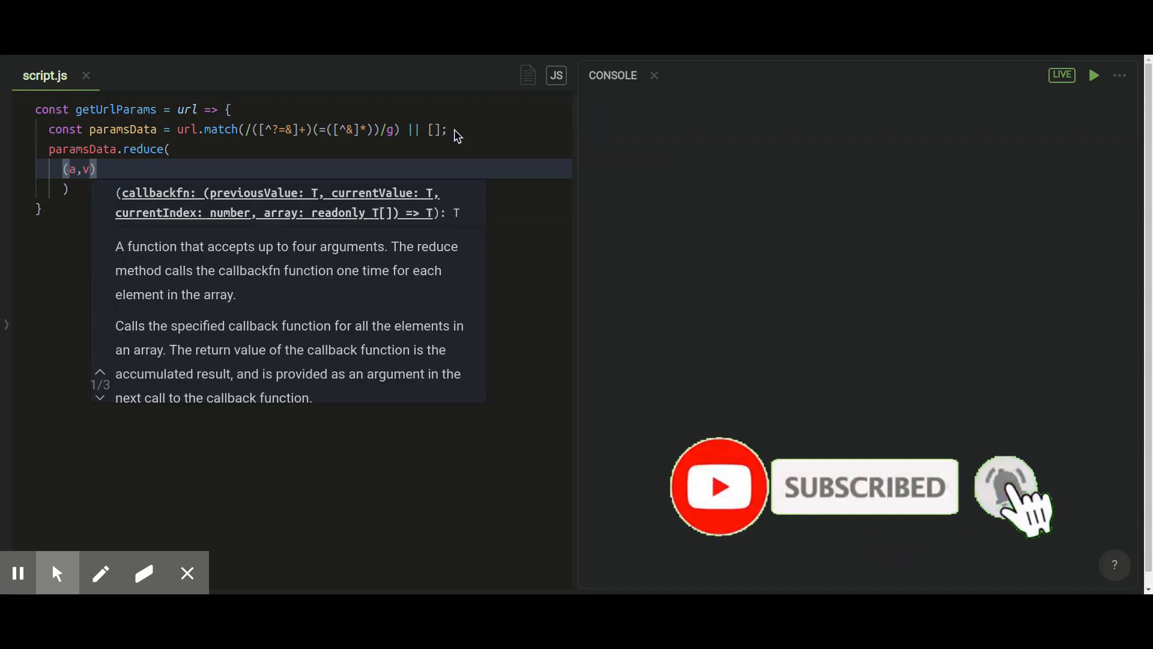
text(=)
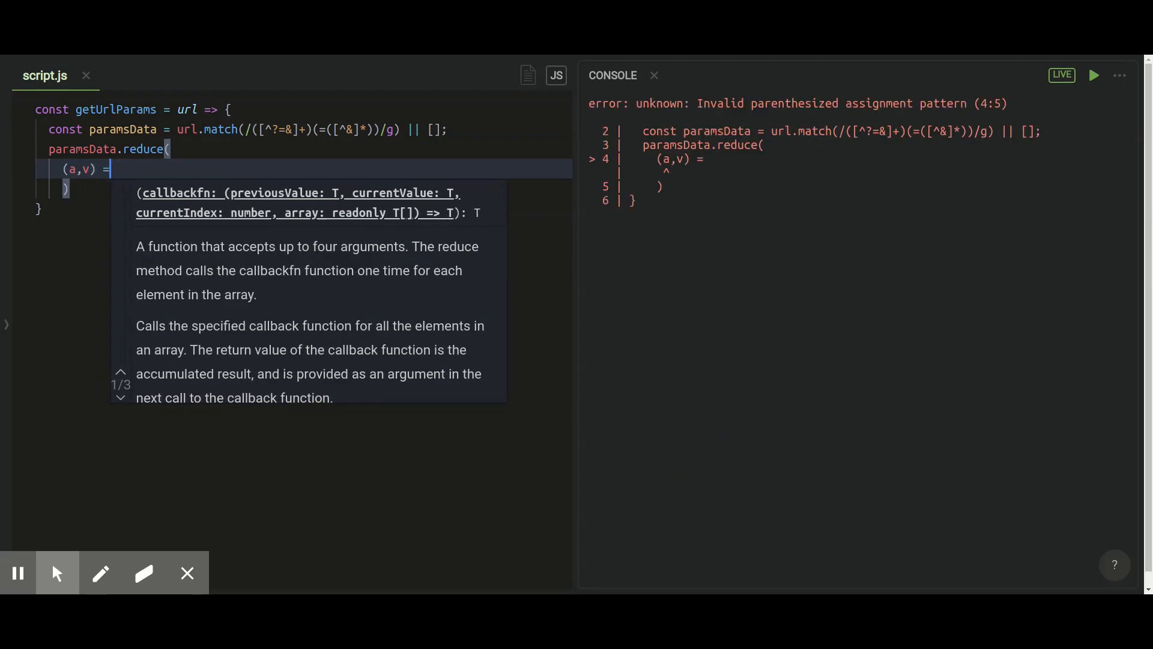
text(> ())
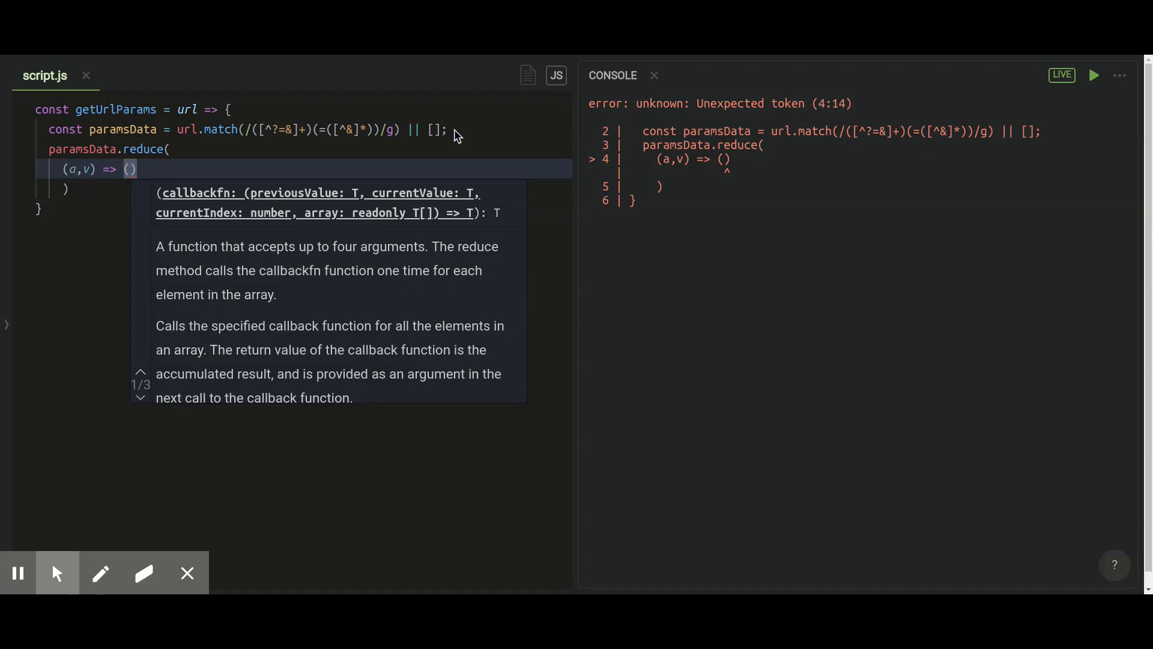
Index the accumulator by the key: a[v.slice(0, v.indexOf('='))].
text((a)
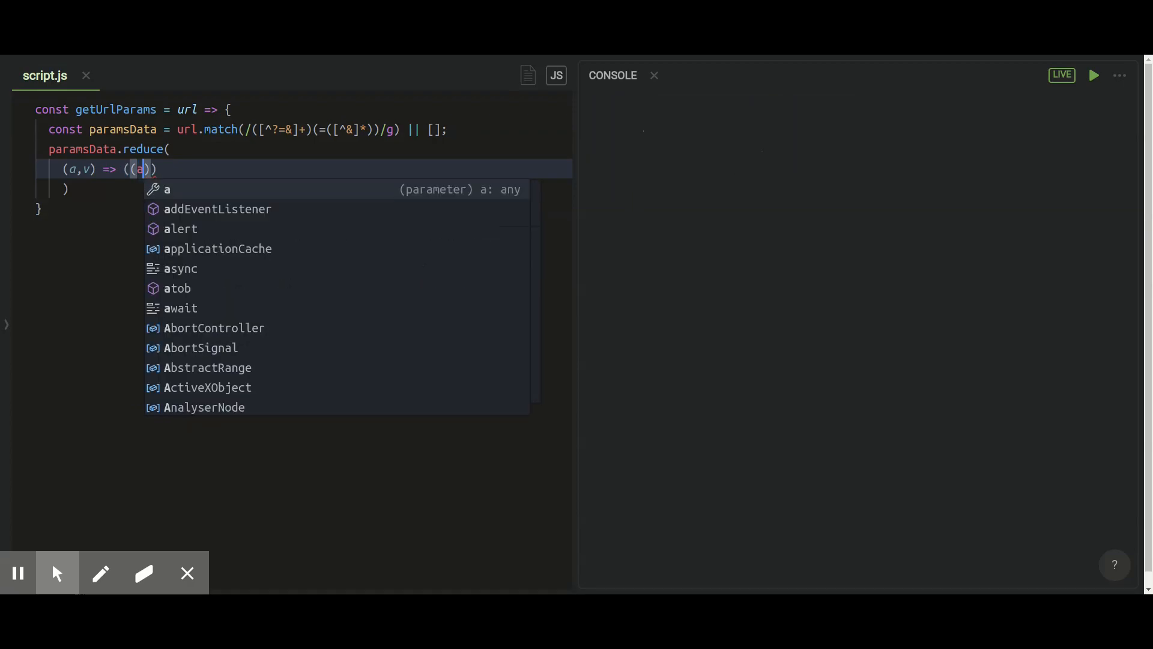
text([v)
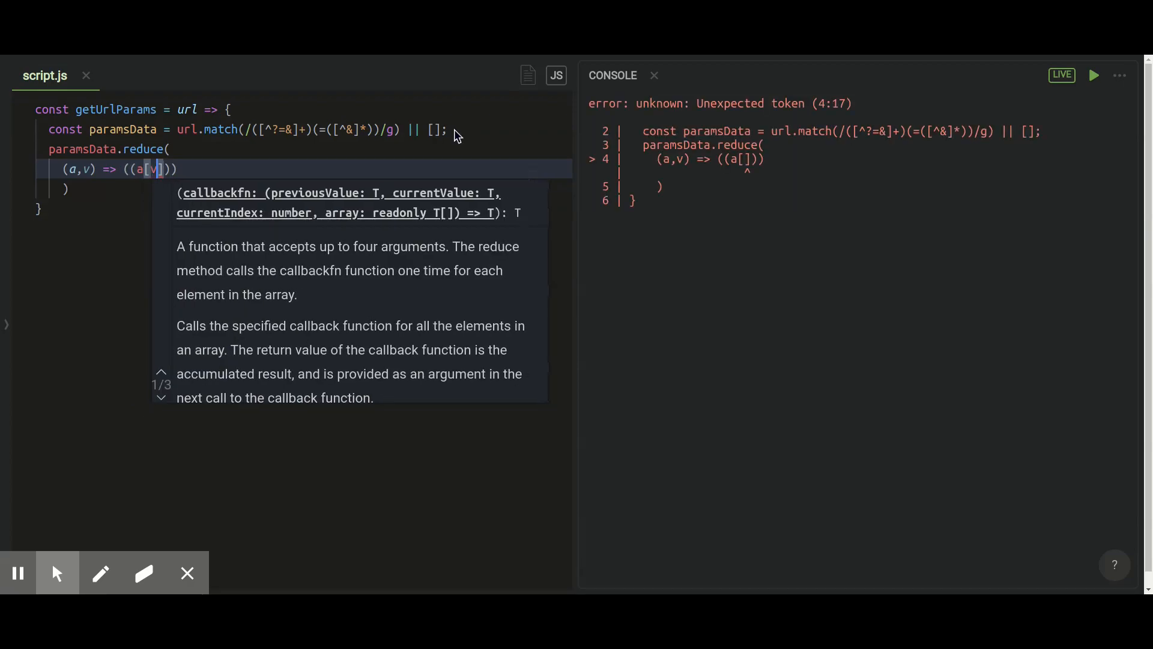
text(.spli)
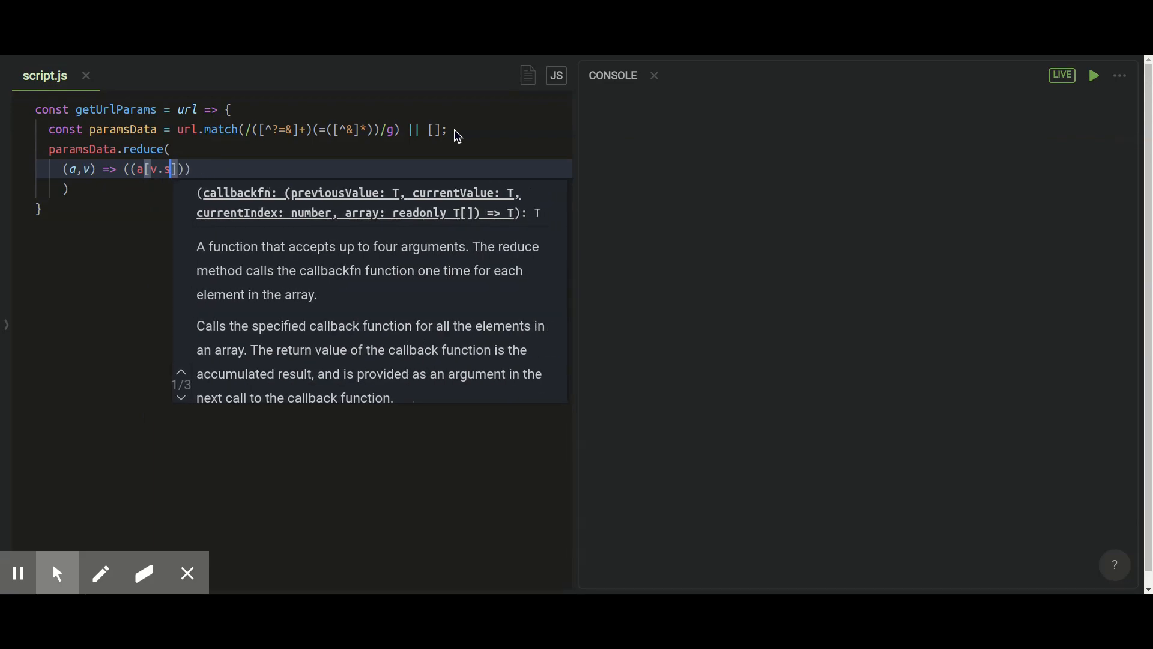
text(lice)
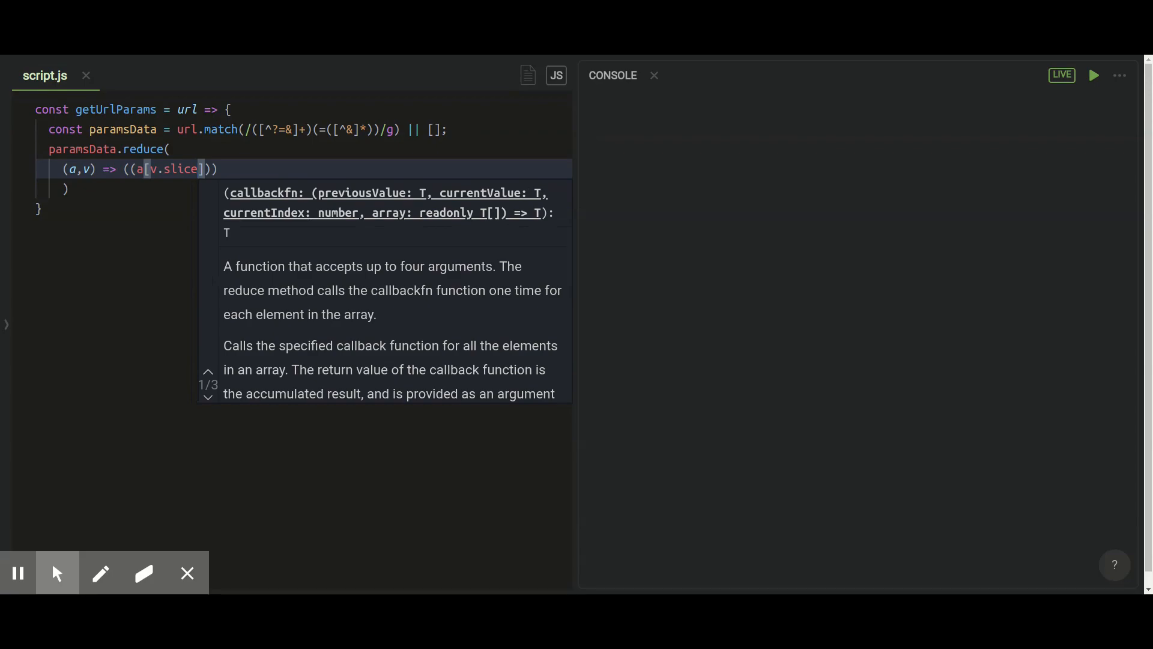
text((0,)
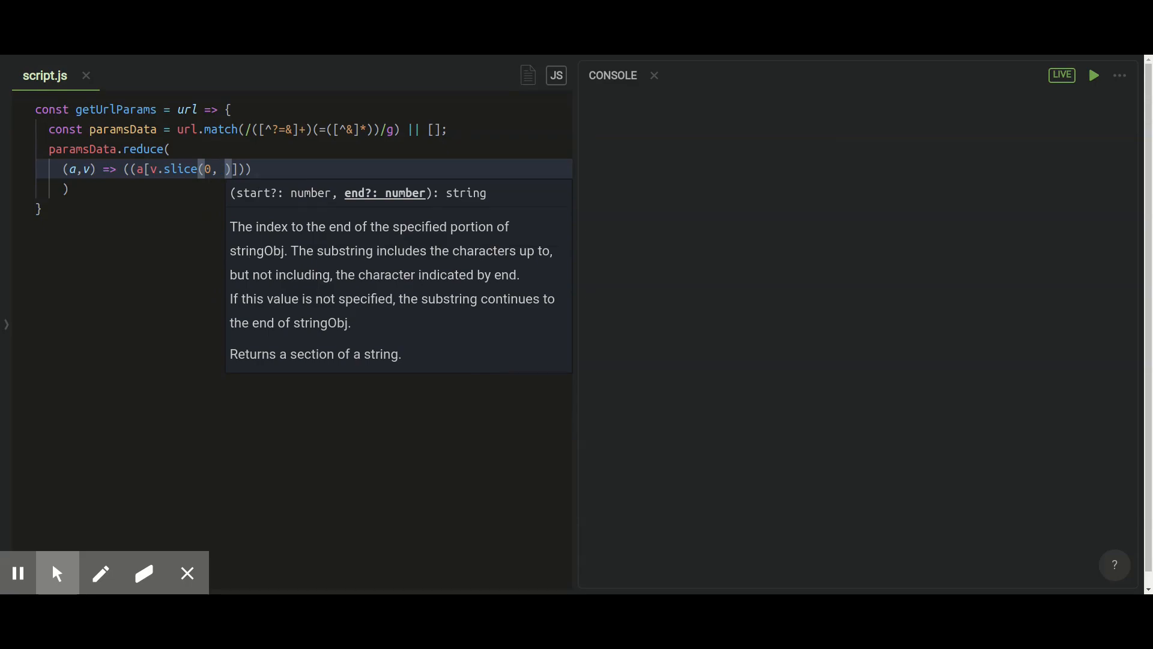
text(v.)
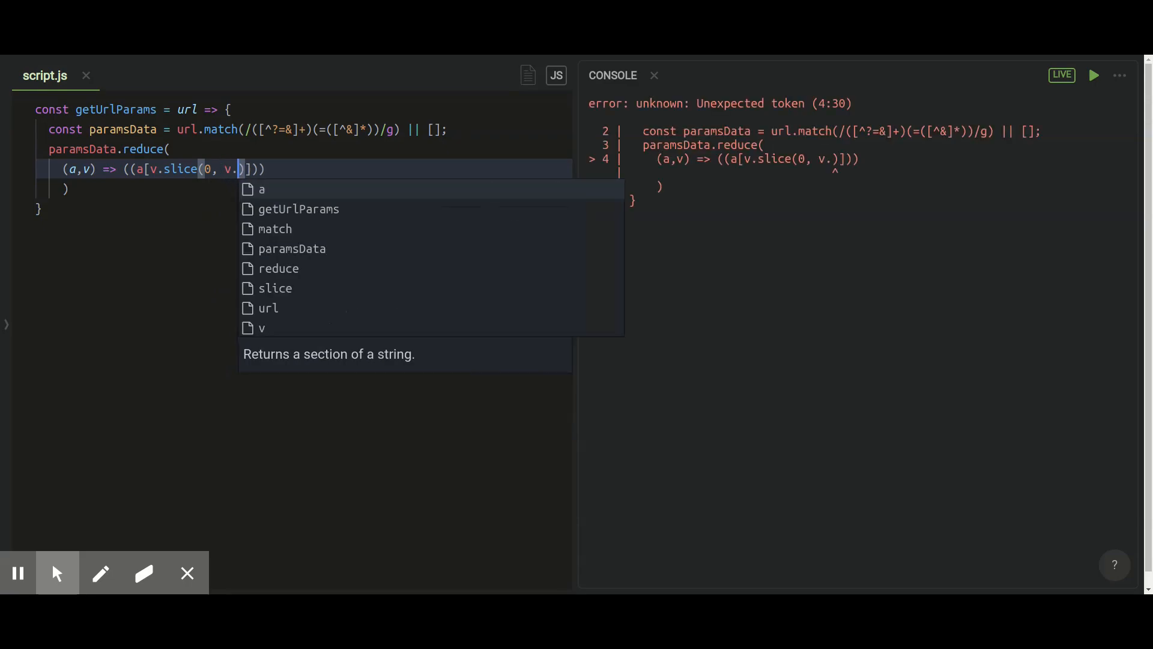
text(index)
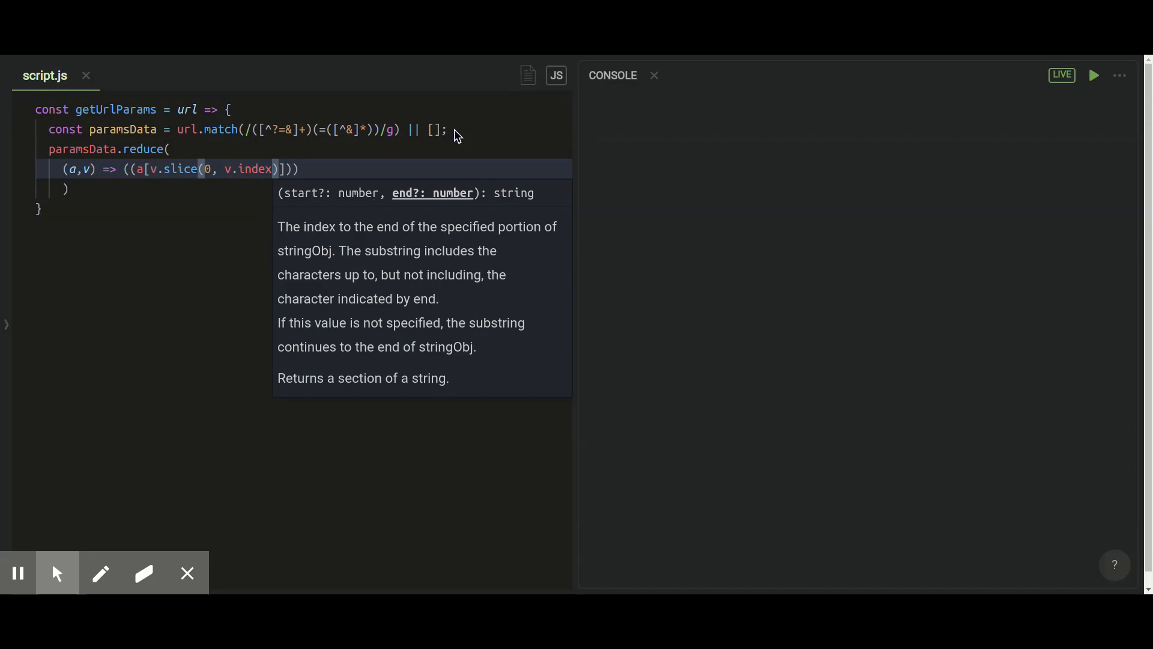
text(of(''))
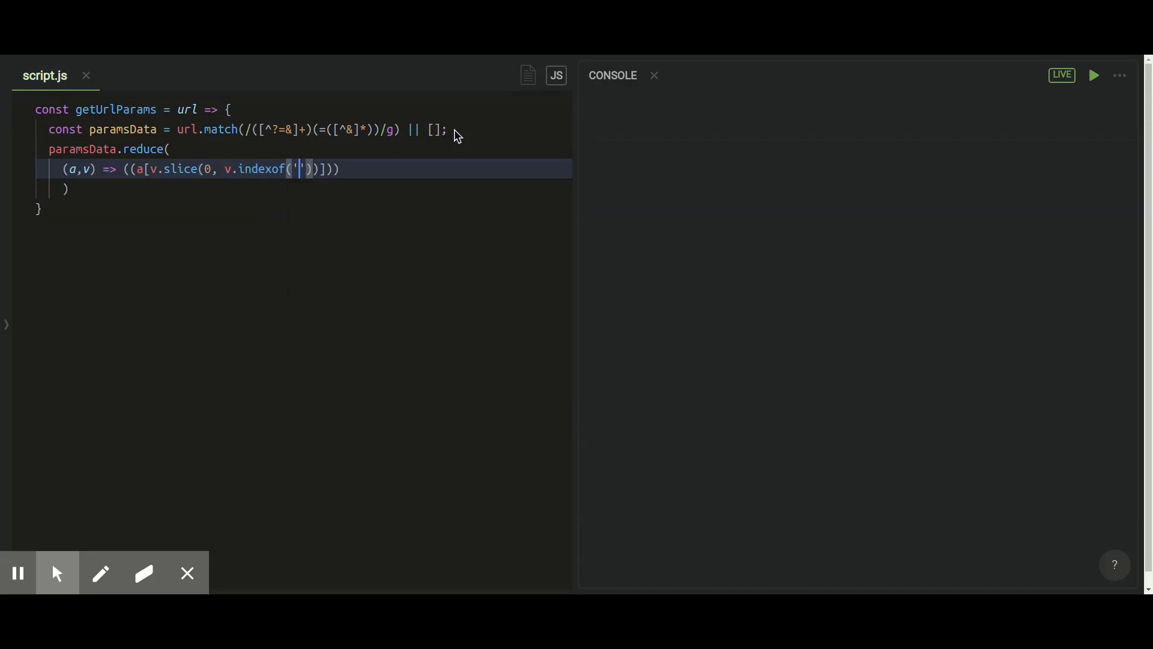
text(=)
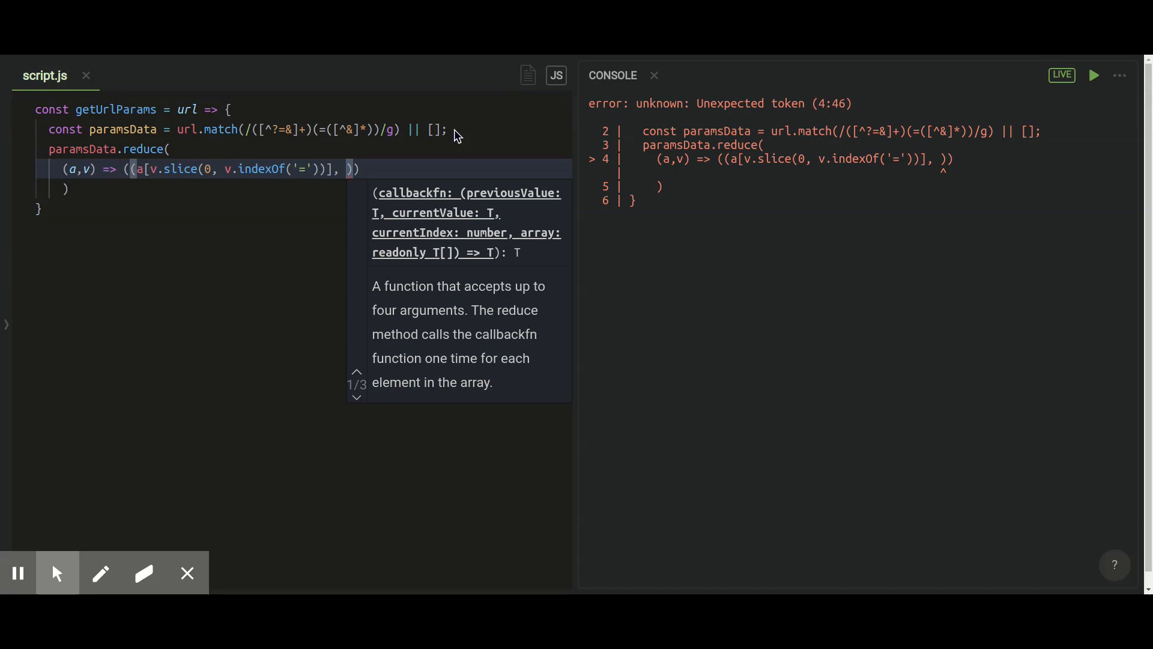
Assign the value v.slice(v.indexOf("=") + 1) and return the accumulator a.
text(= v)
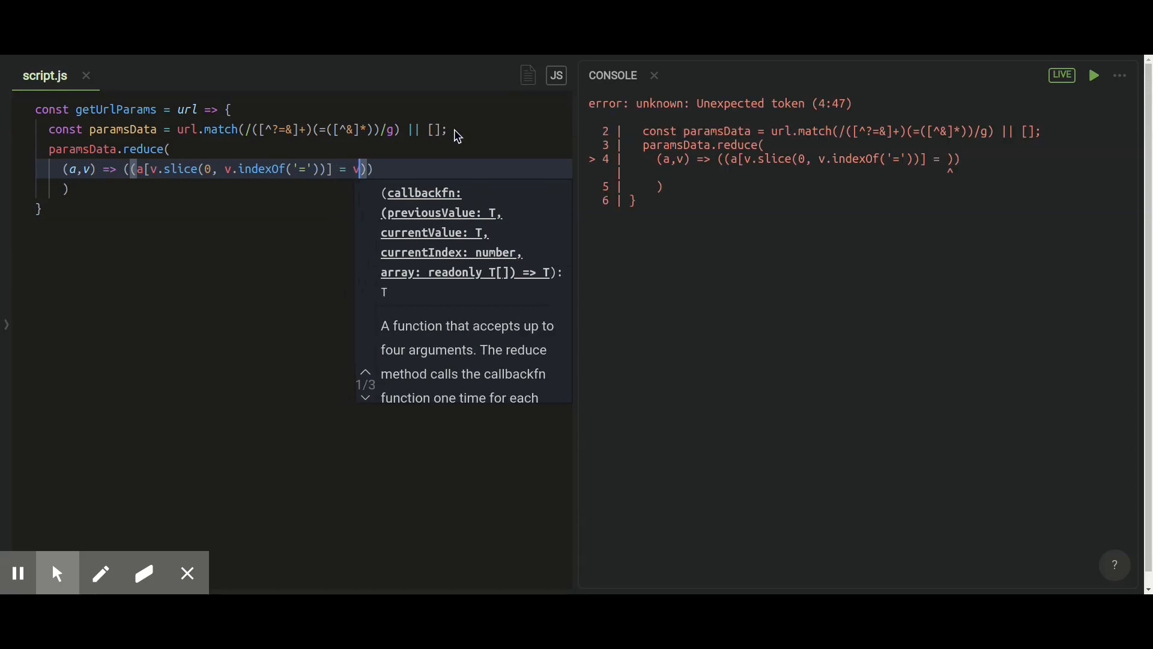
text(.slice())
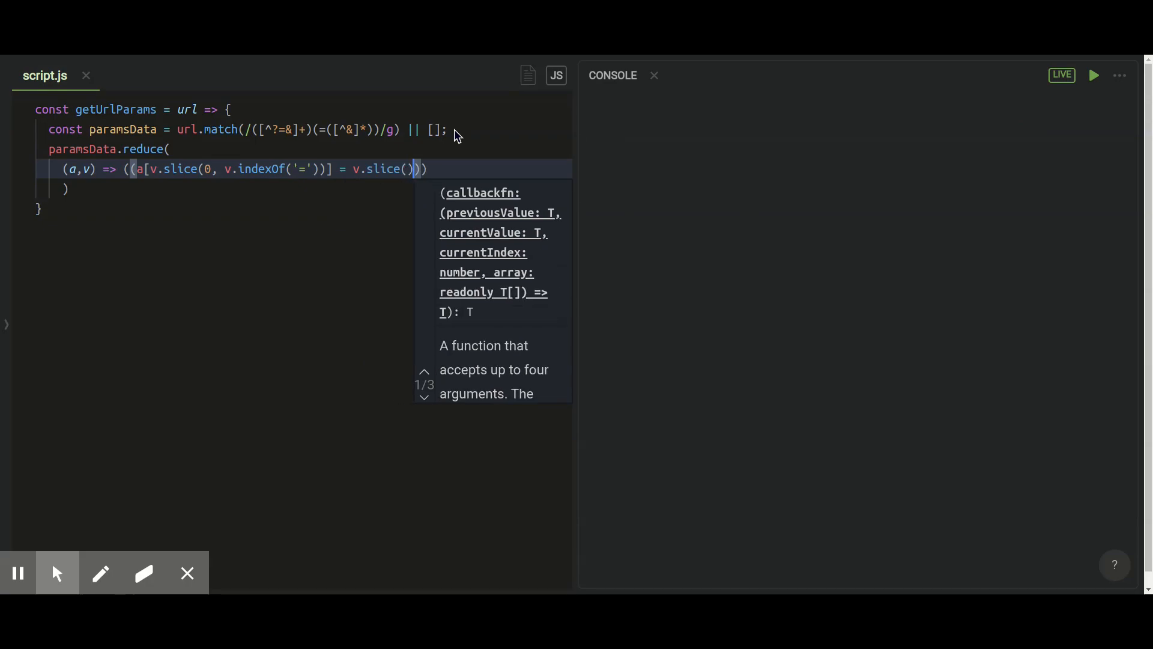
text(v)
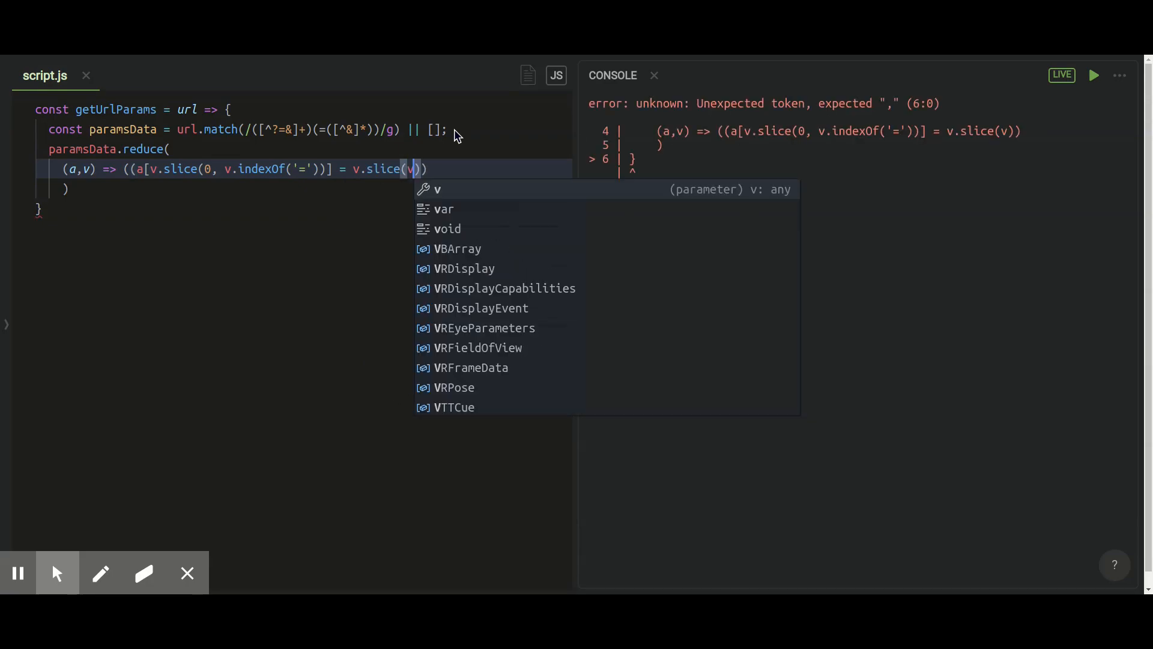
text(.inde)
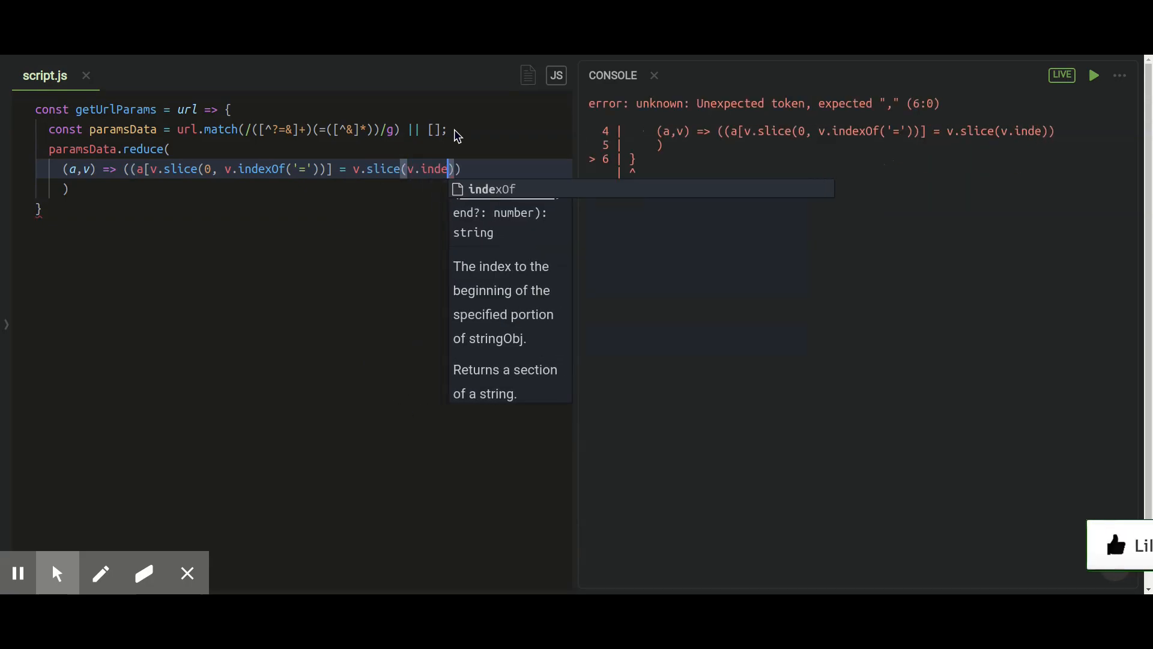
text(xOf("=)
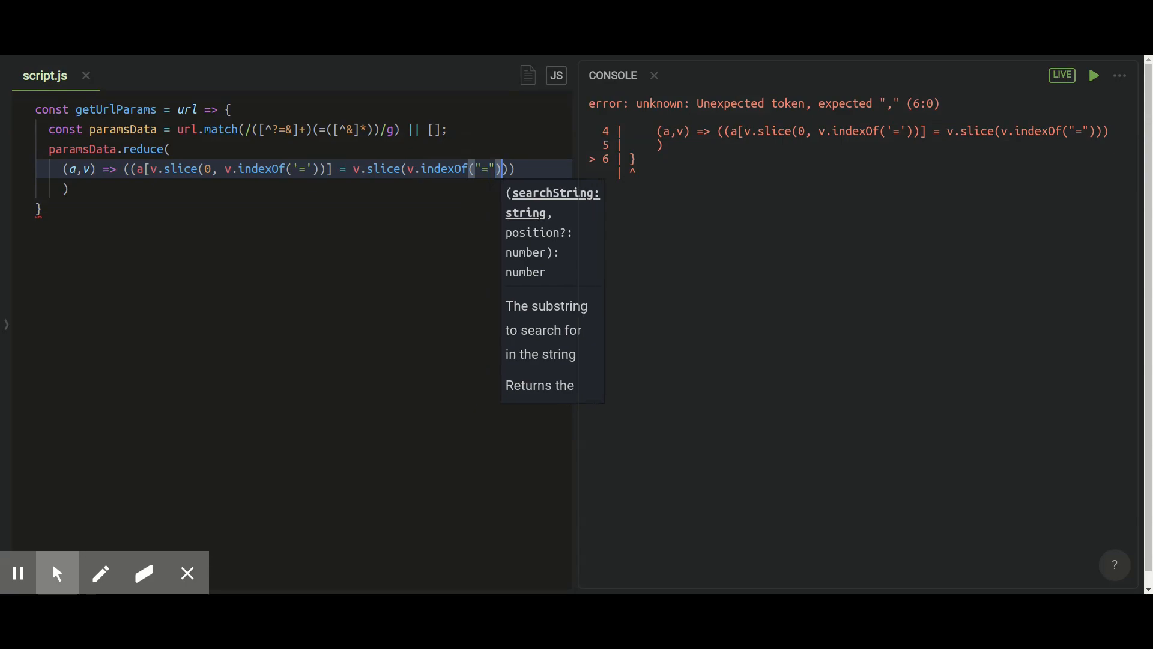
text(+ 1)
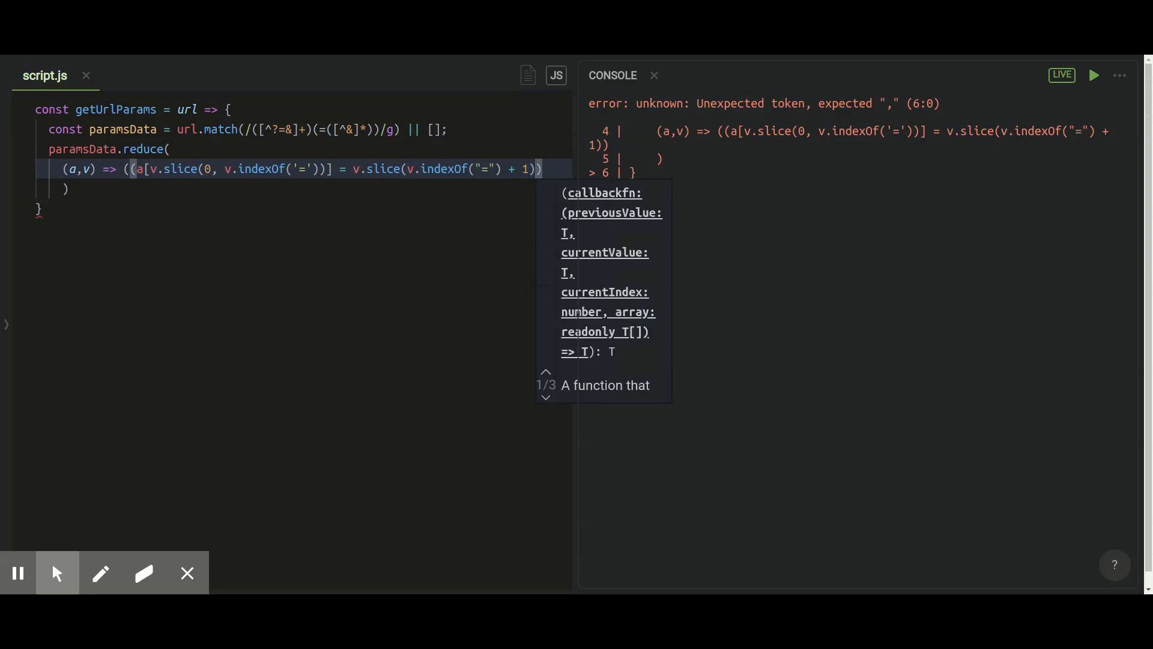
text(, a), {)
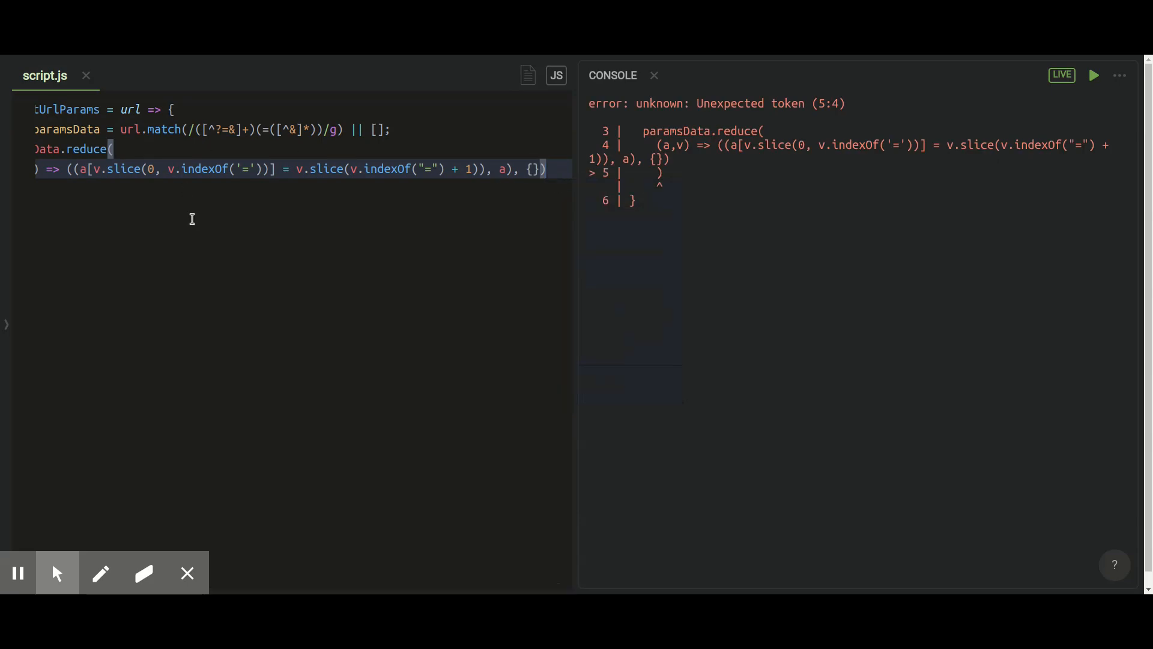
mouse_move(451, 219)
text(()
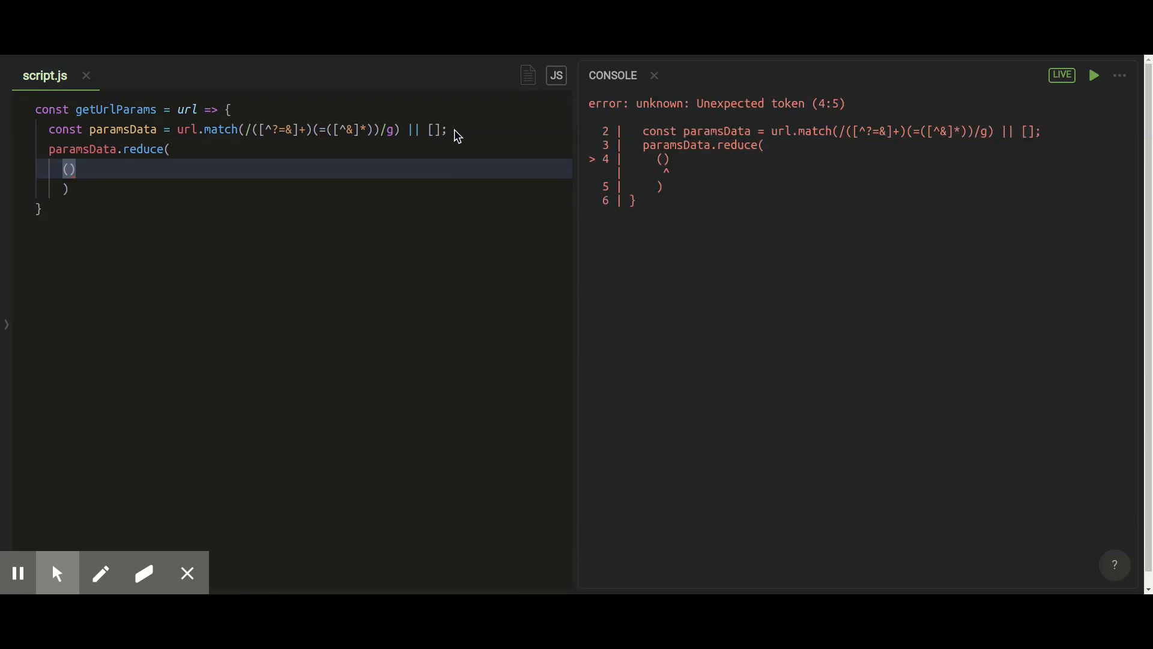
Seed the reducer with {}, return its result, and declare a result constant with a test URL.
text(a,v)
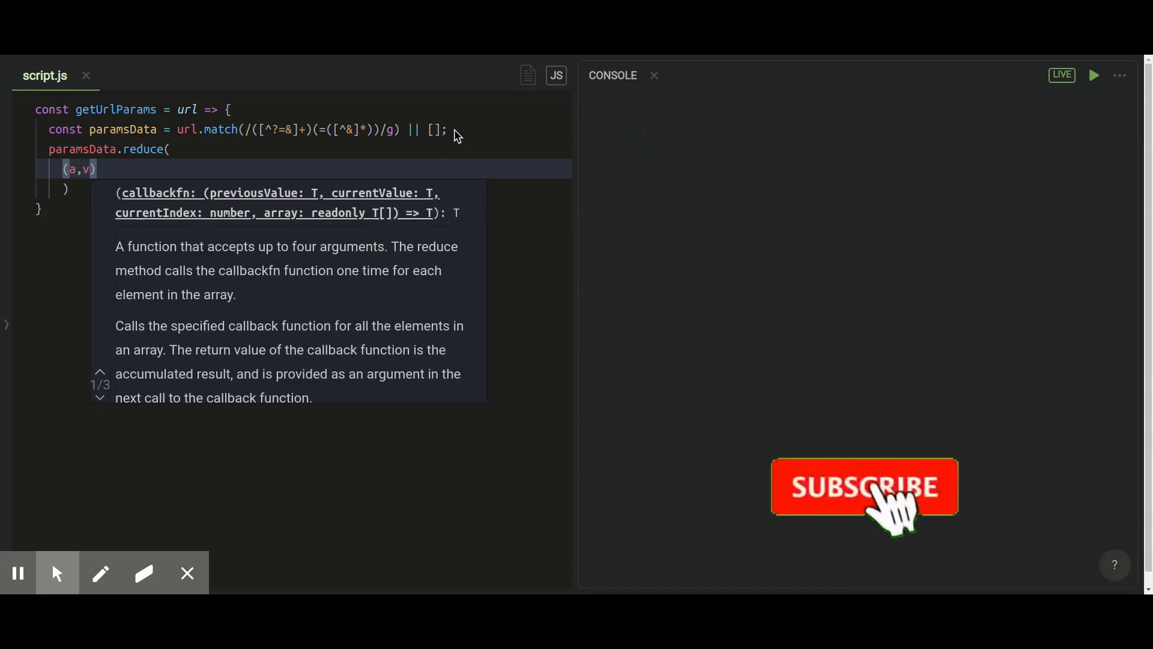
click(867, 487)
text( => )
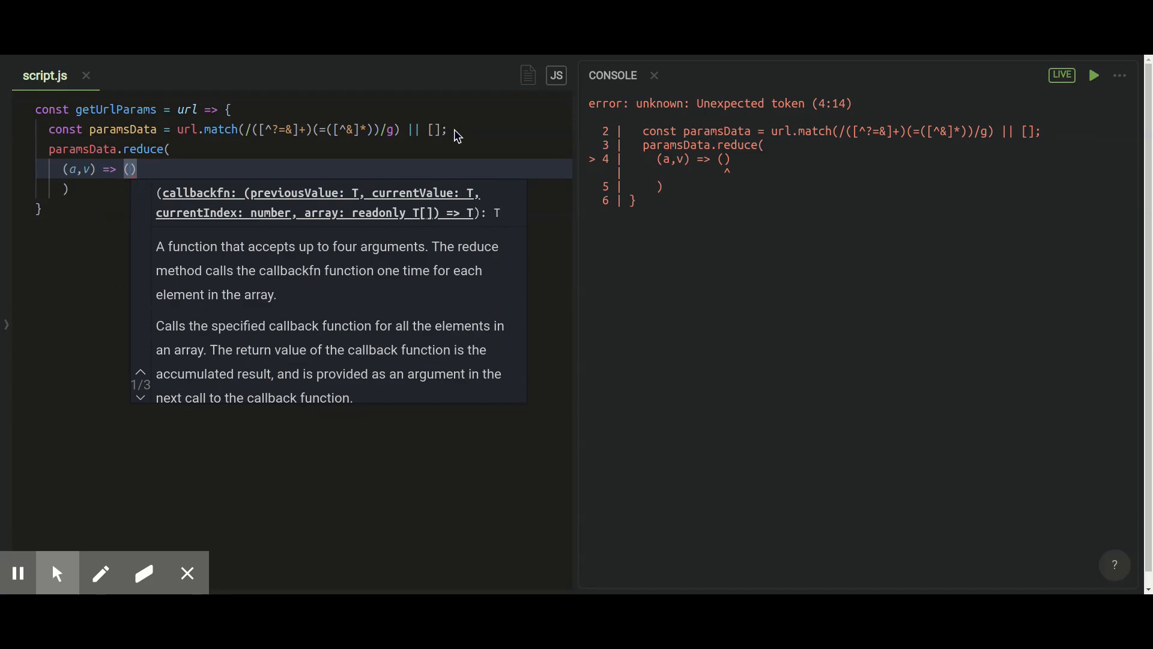
text((a[v.slice(0, v.indexOf('=)
text(const result = 'http://youtube.com/page?name=Rajnish&surname=Katharotiya)
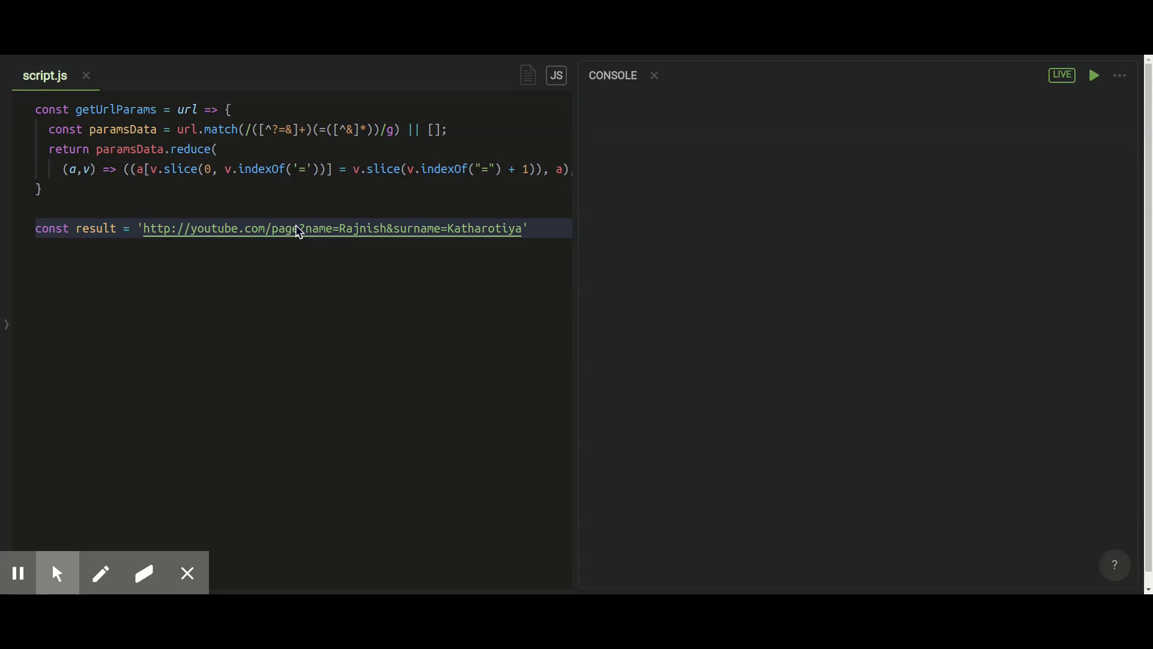
text(getUrlParams)
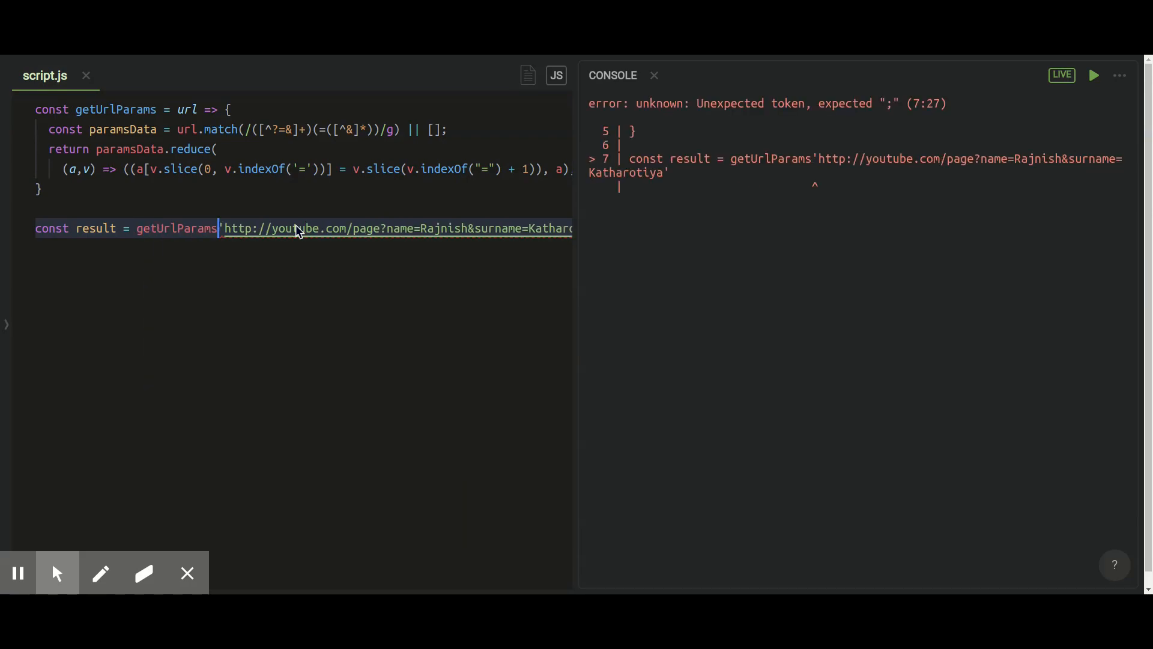
text(()
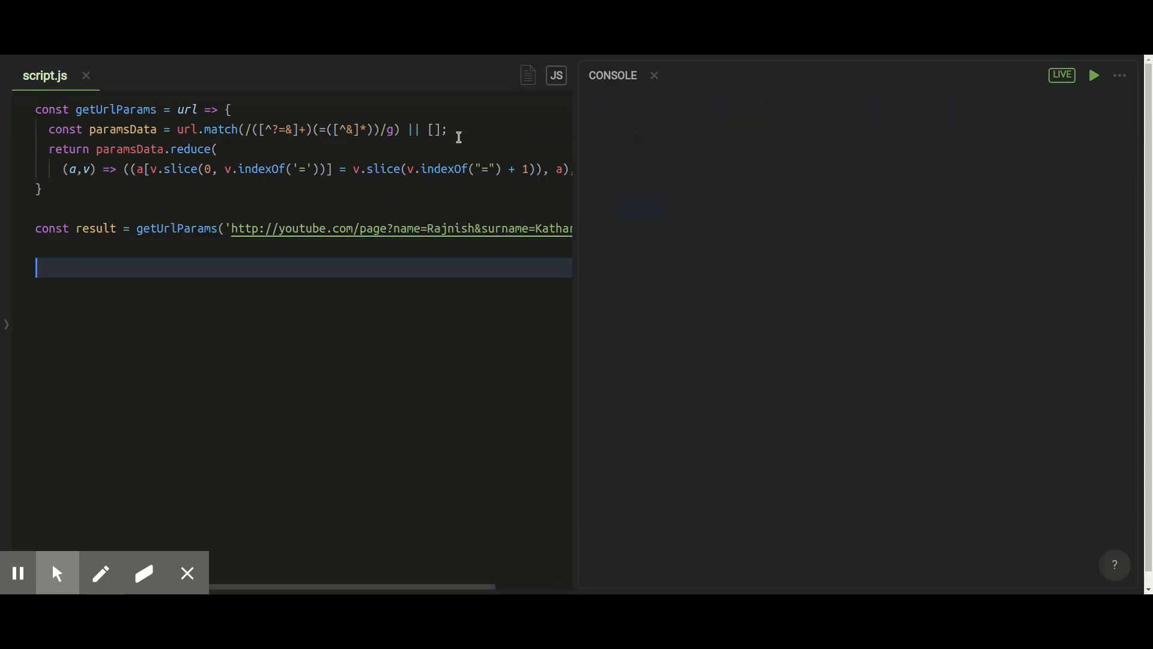
text(console.lo)
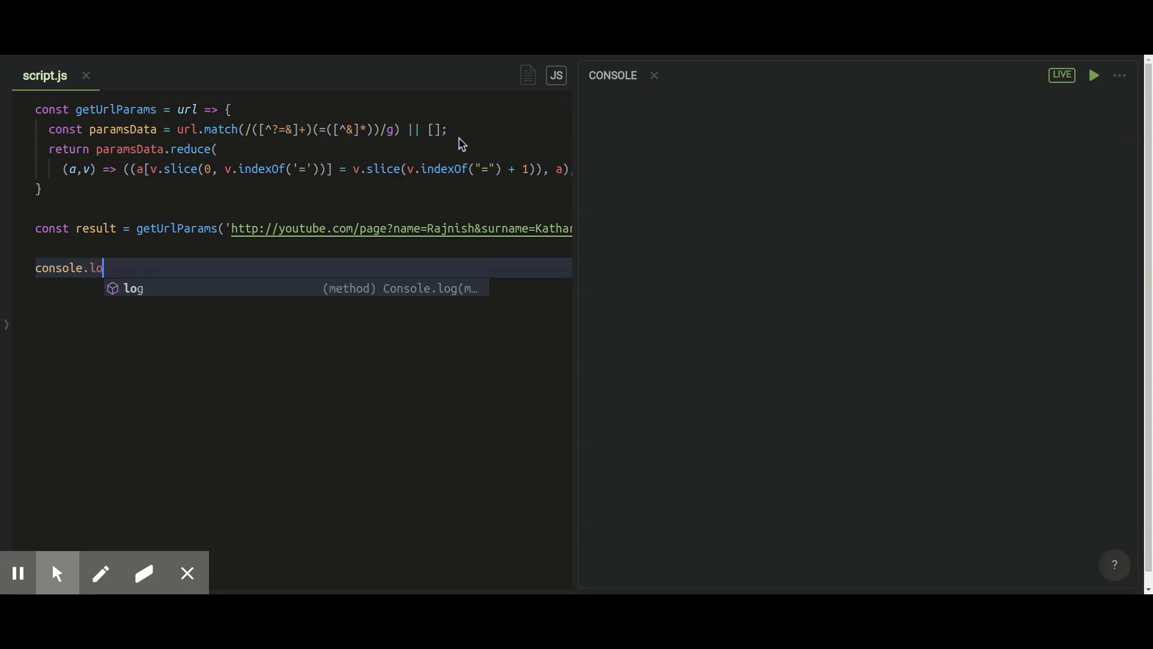
text(g(res))
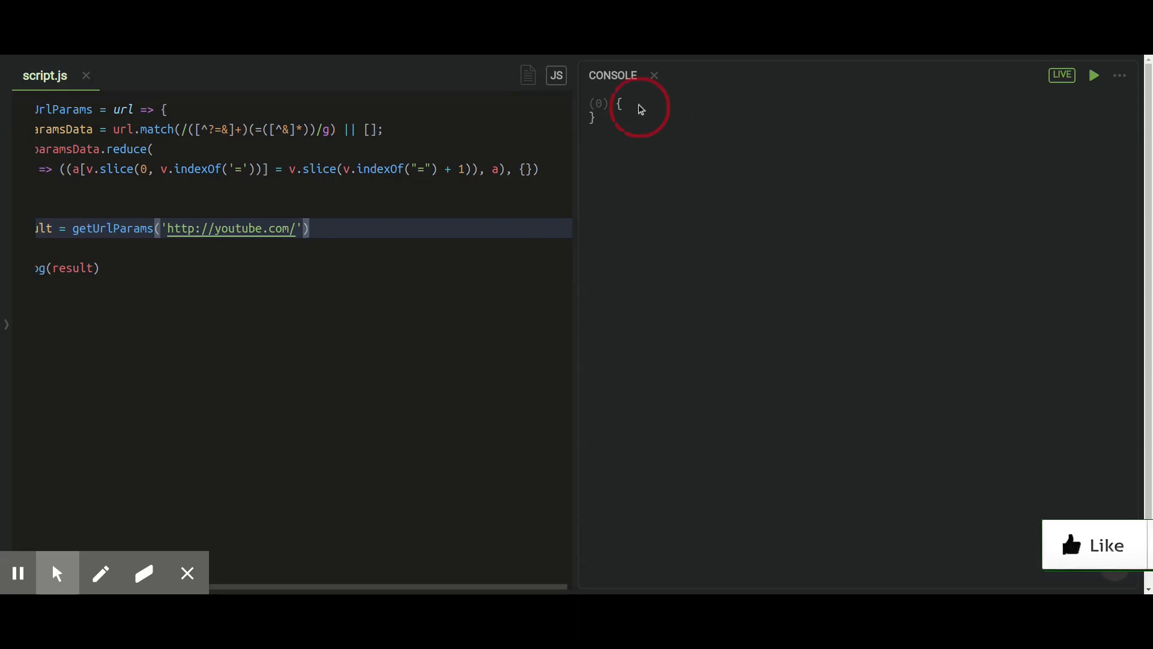
click(619, 104)
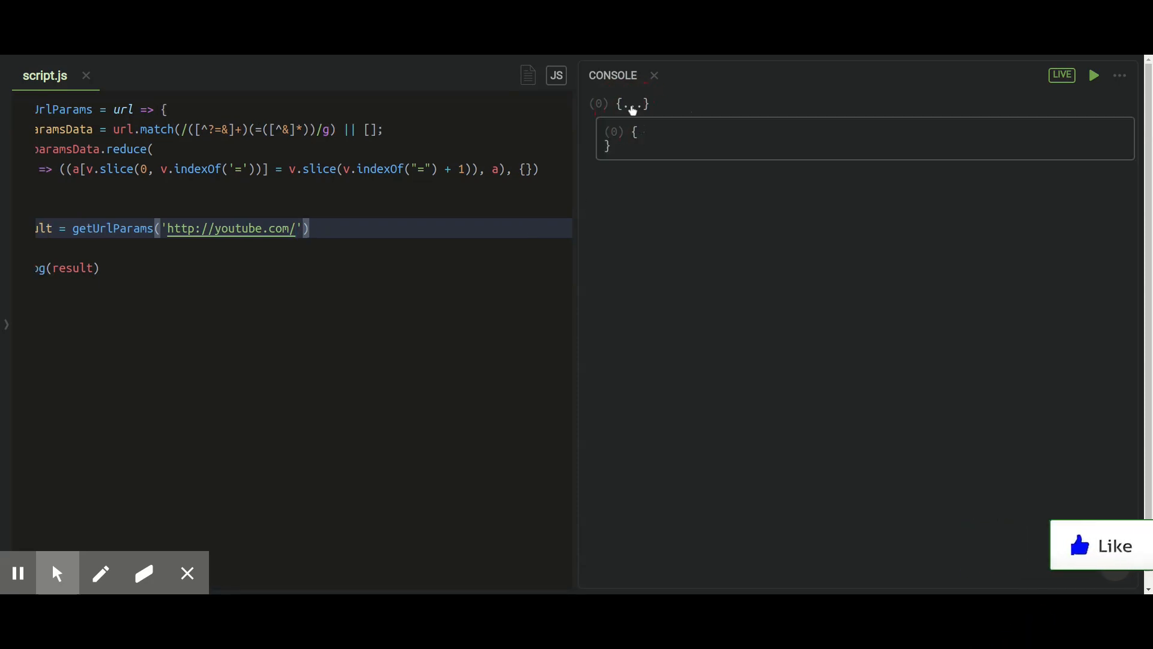
click(631, 105)
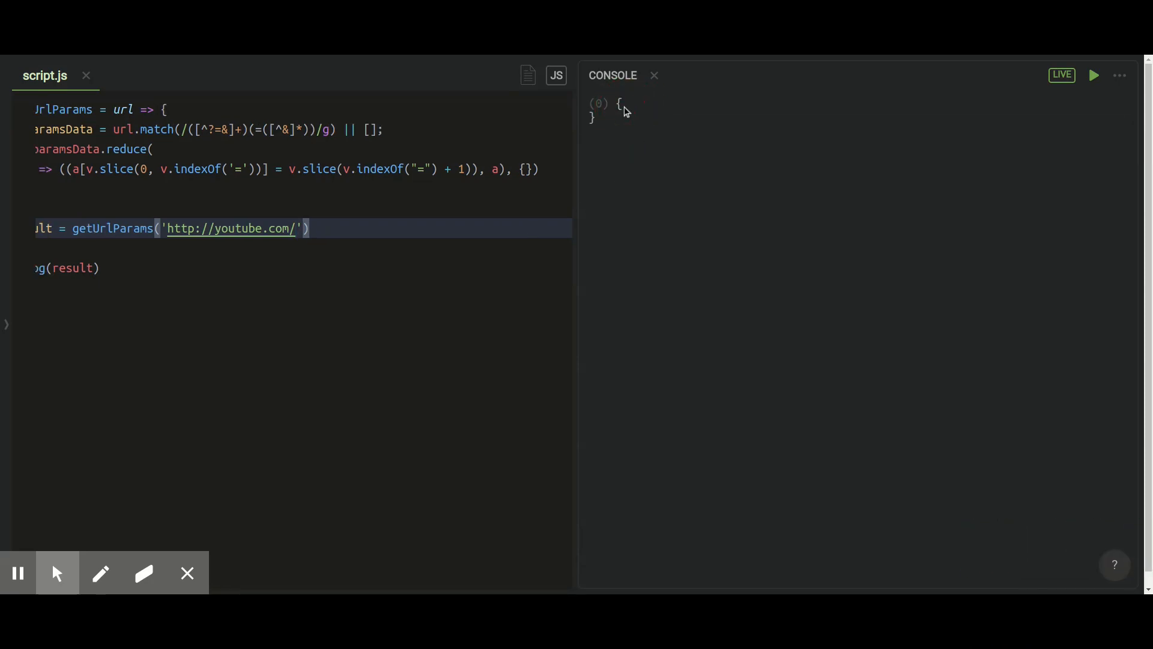
text(page?name=Rajnish&surname=Katharotiya)
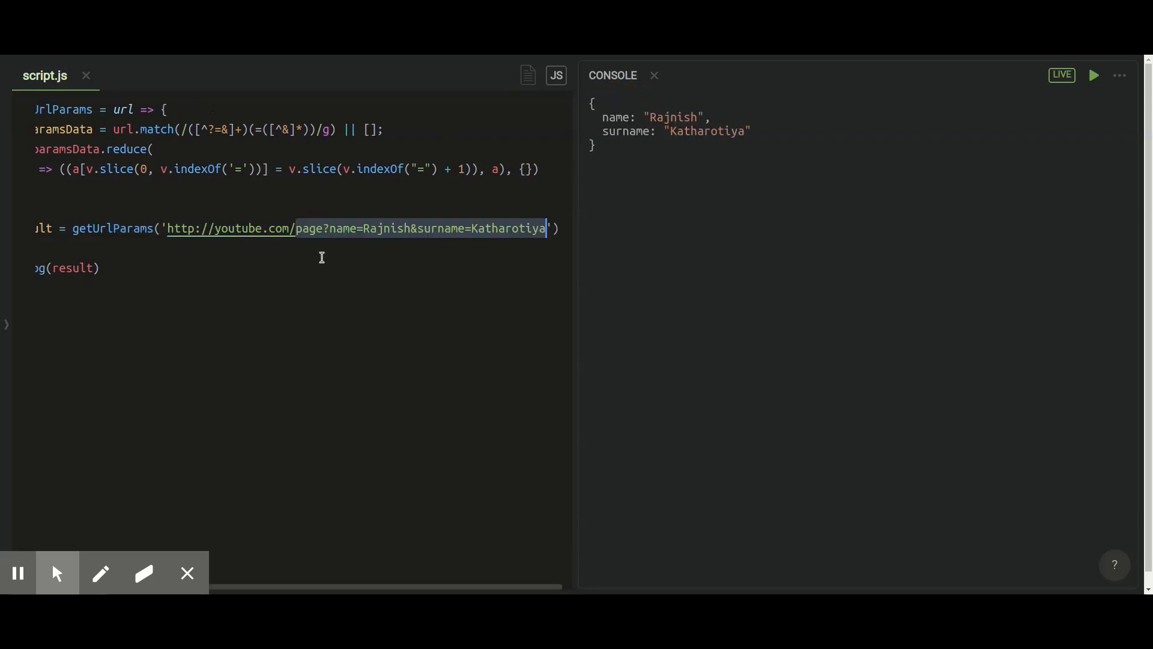
double_click(706, 131)
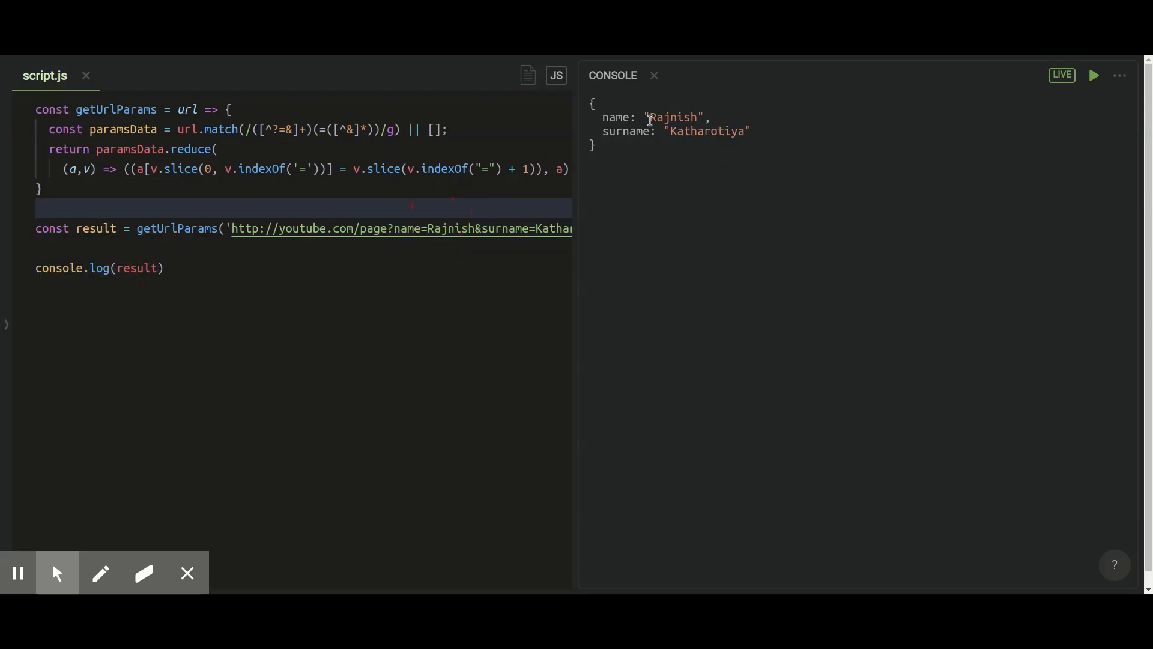
double_click(707, 131)
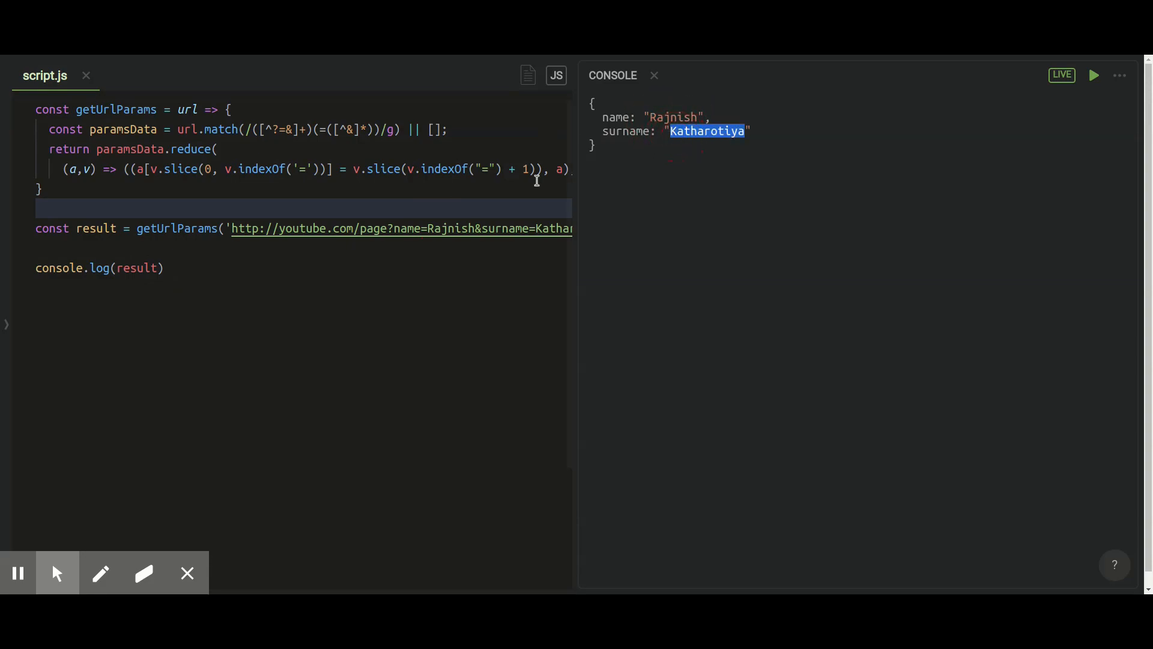